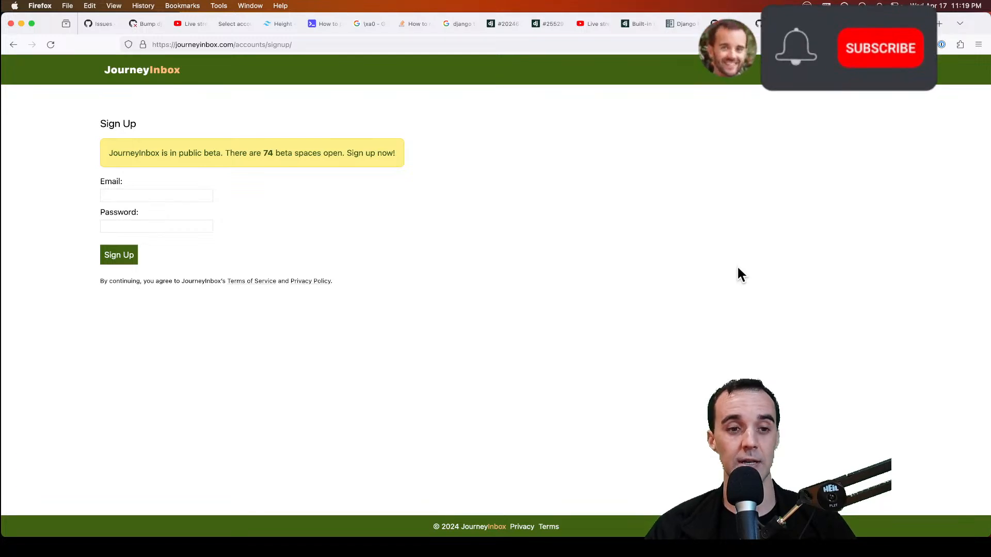
Step: Bring up the Django 5.0 documentation home in its tab, skim the sections, and return to the top
click(880, 48)
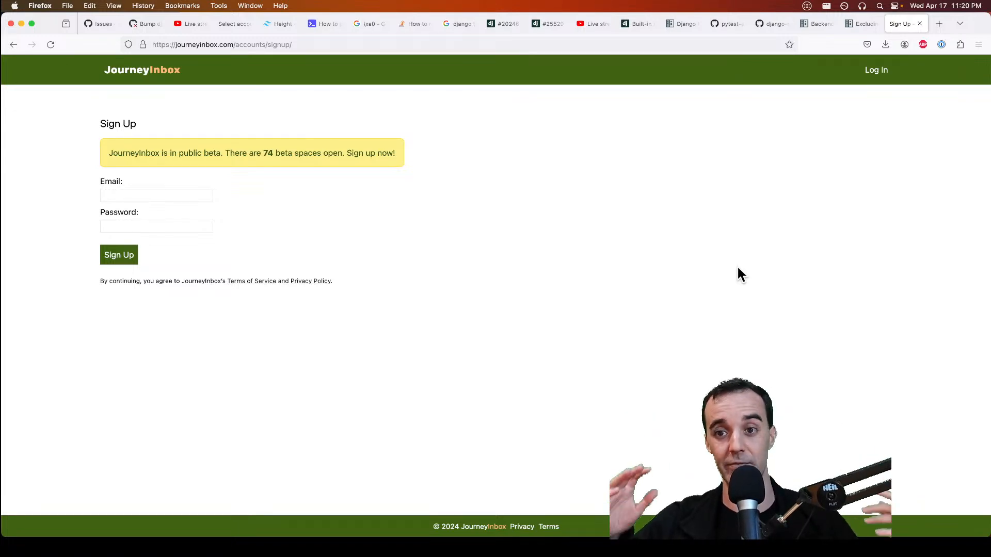
click(635, 24)
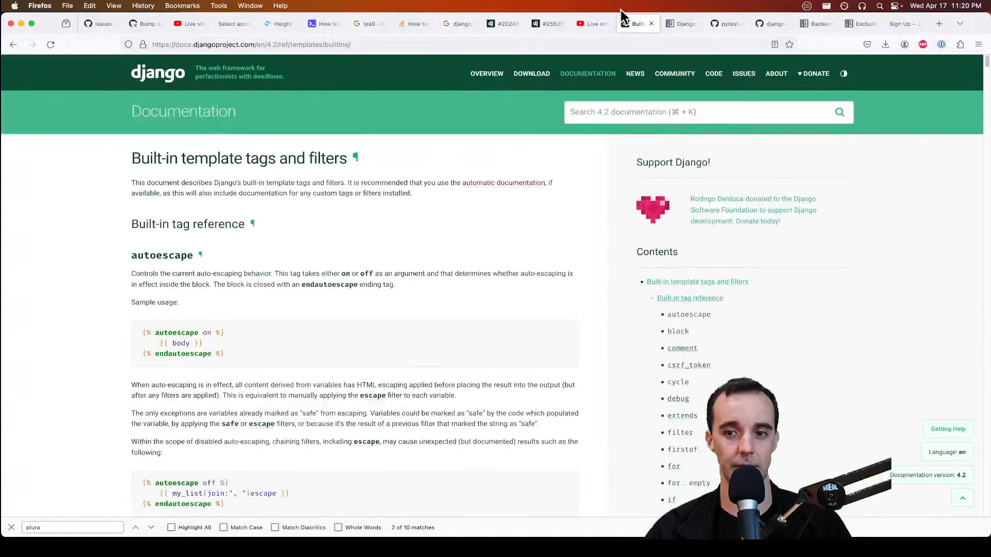
mouse_move(588, 73)
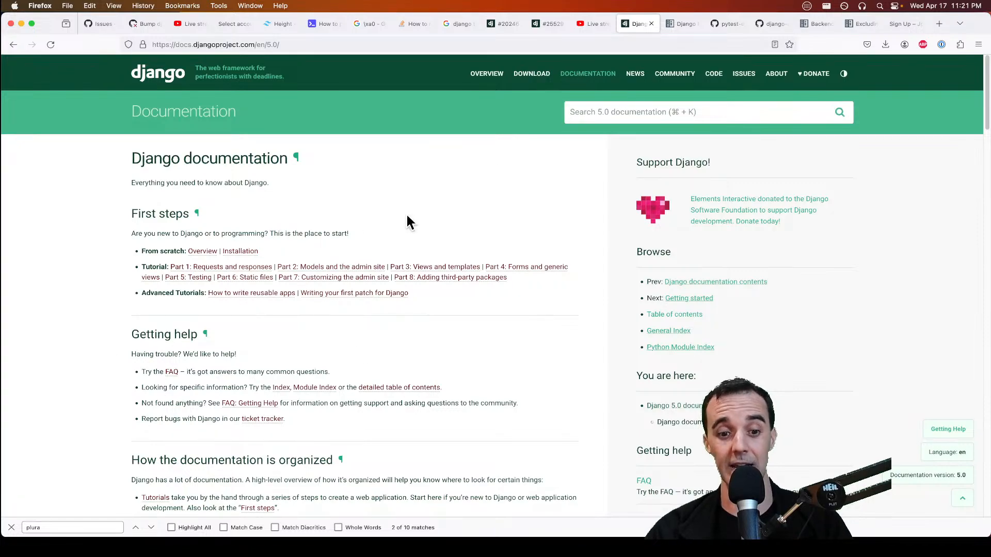
scroll(down, 3)
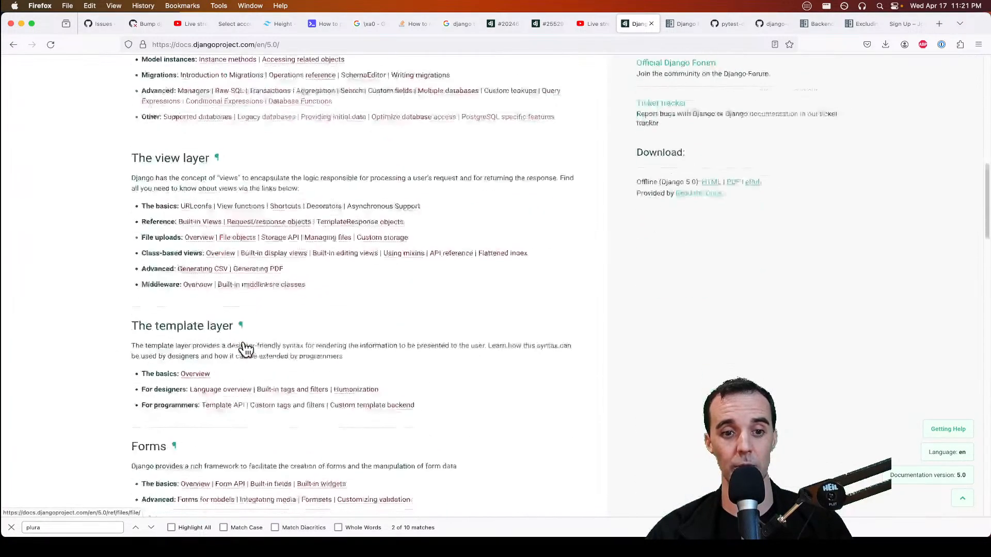
scroll(down, 3)
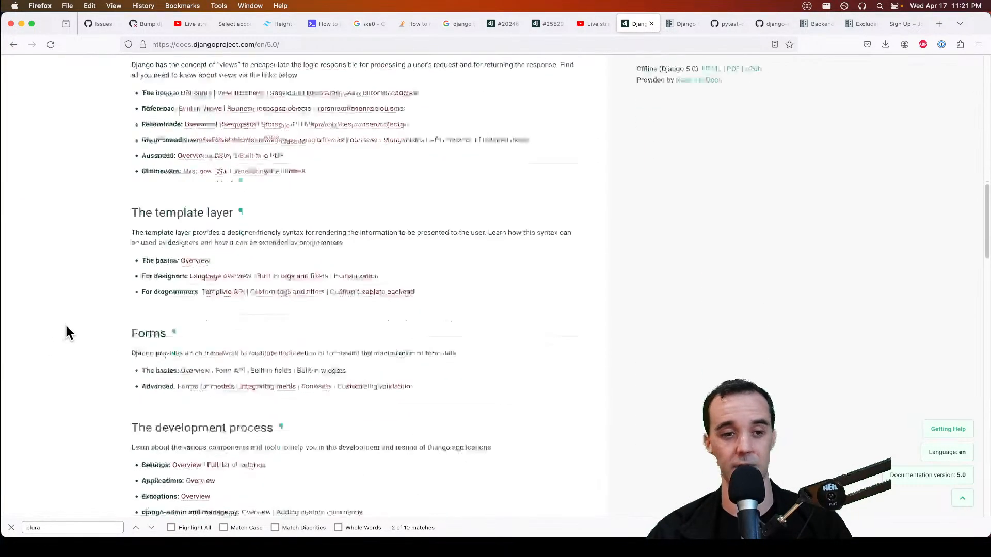
scroll(down, 3)
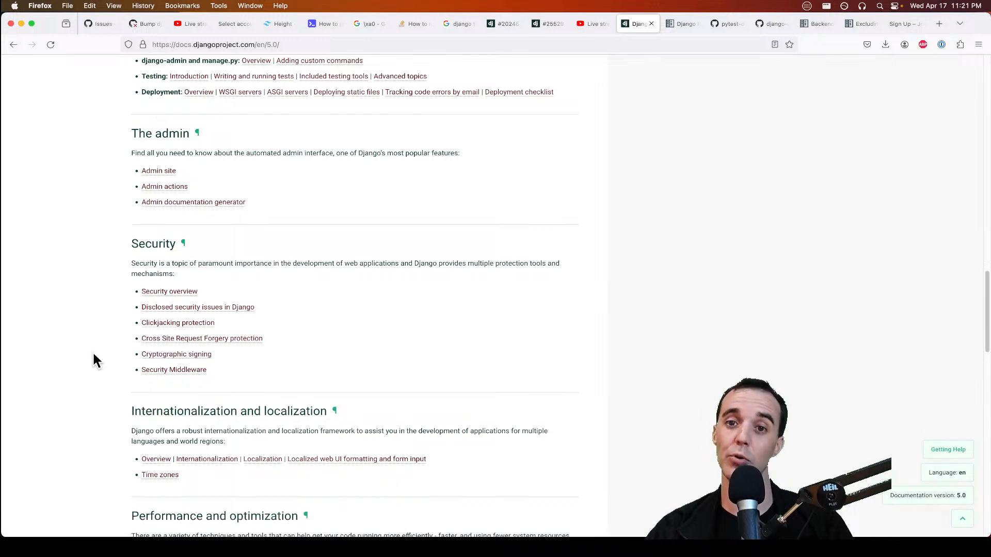
scroll(up, 3)
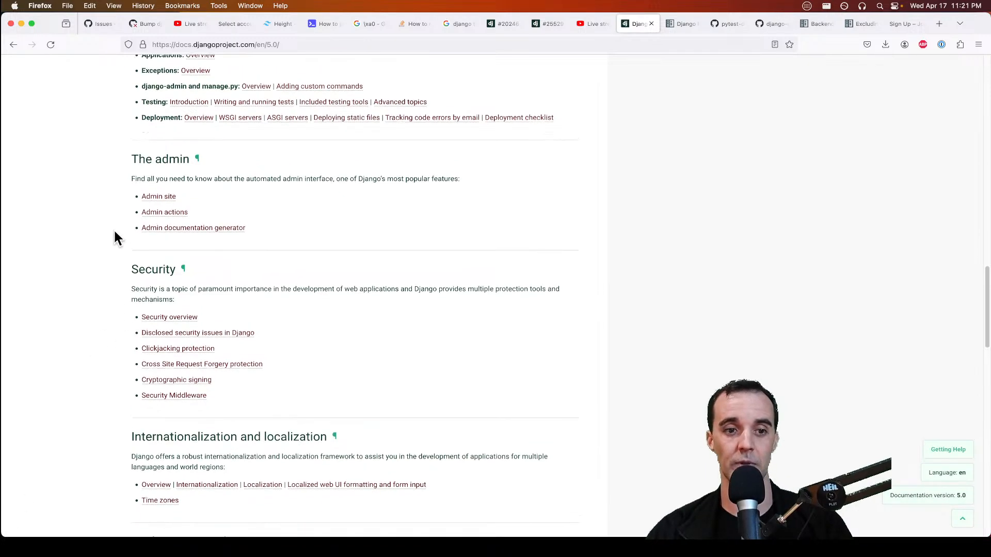
scroll(up, 3)
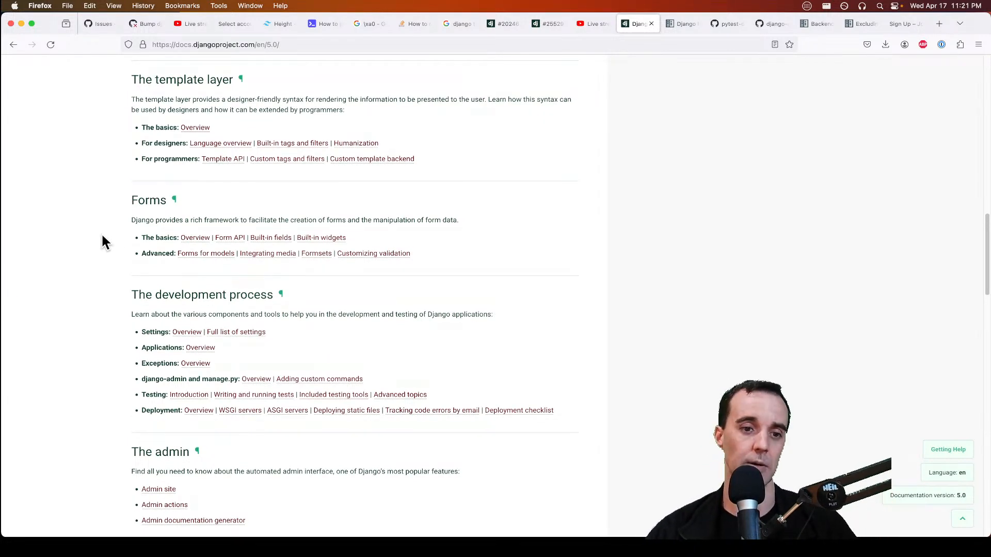
scroll(up, 3)
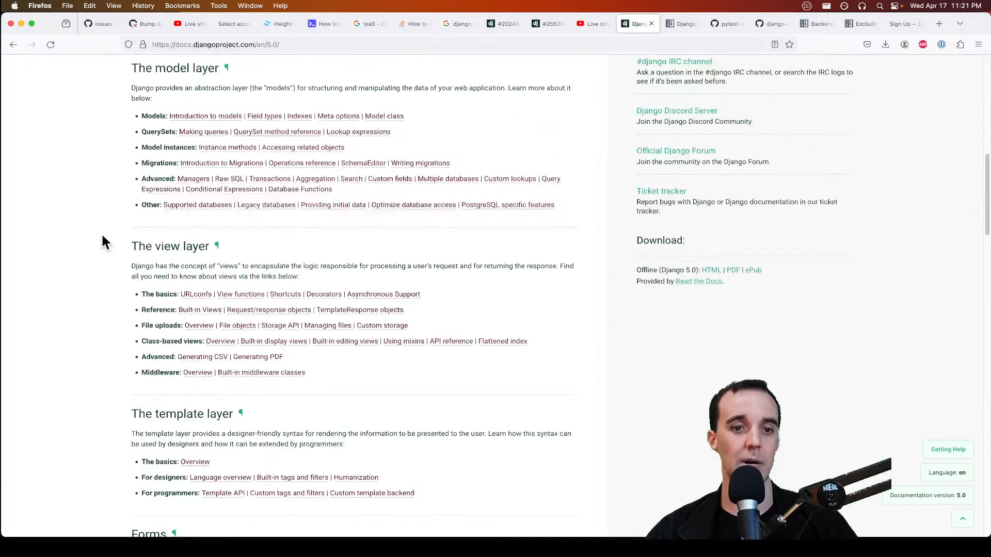
scroll(up, 3)
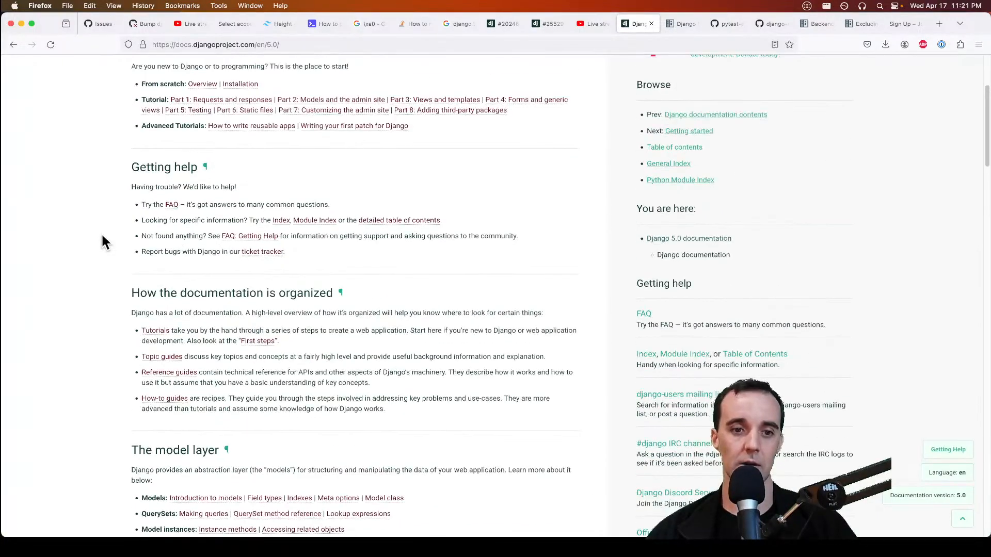
scroll(up, 3)
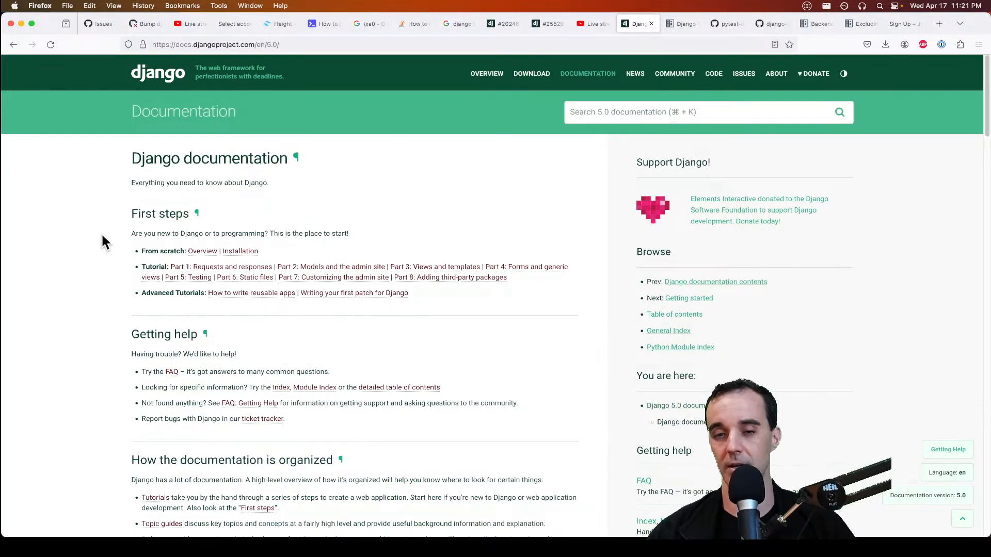
mouse_move(107, 272)
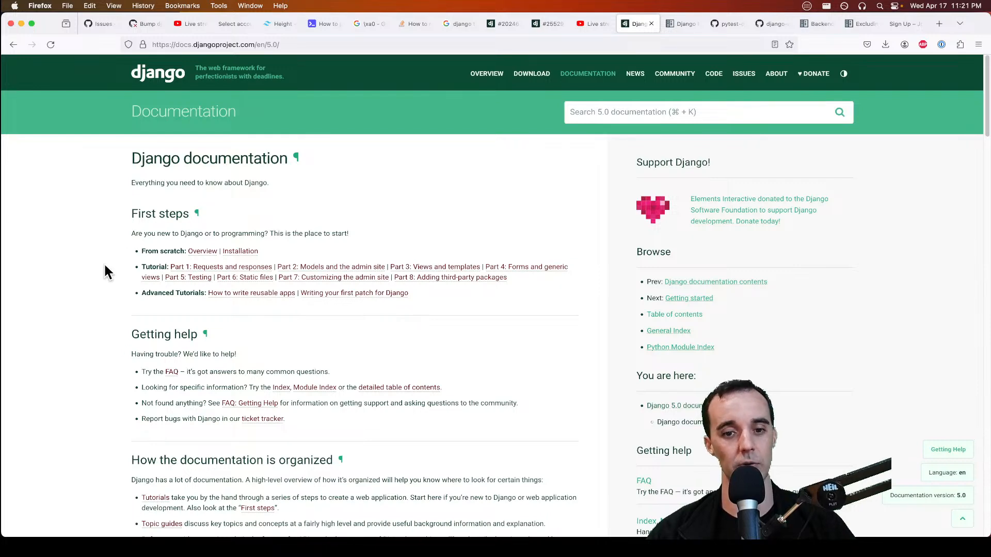
mouse_move(171, 233)
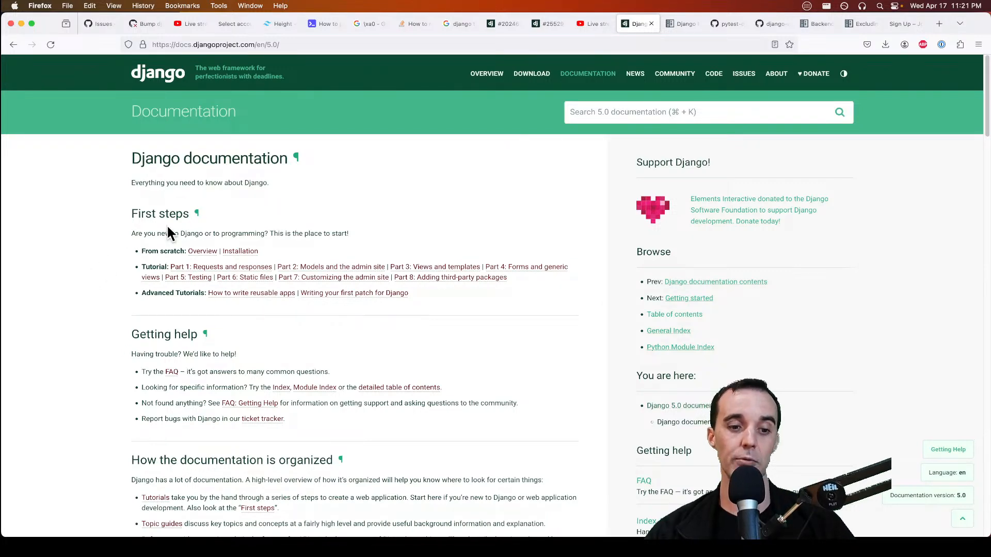
mouse_move(210, 229)
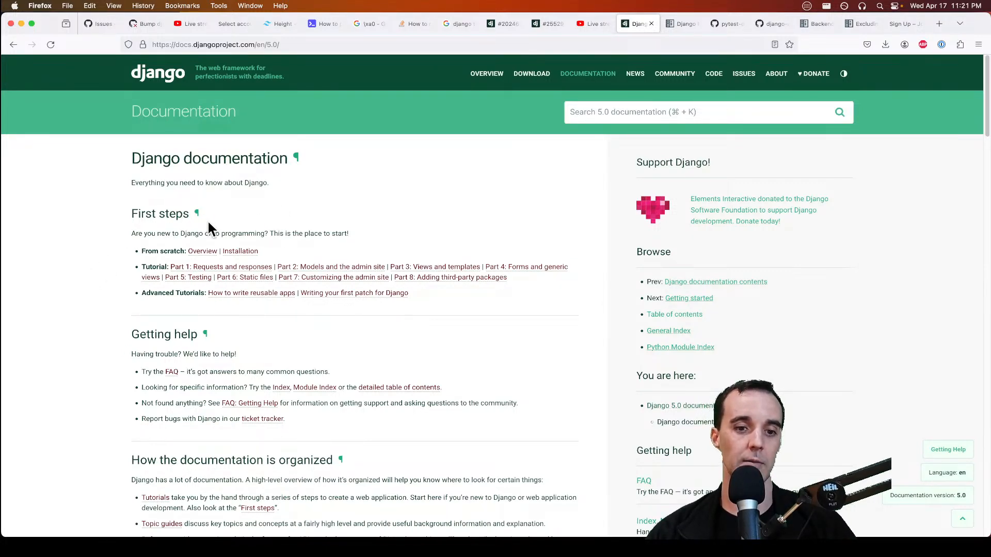
mouse_move(459, 177)
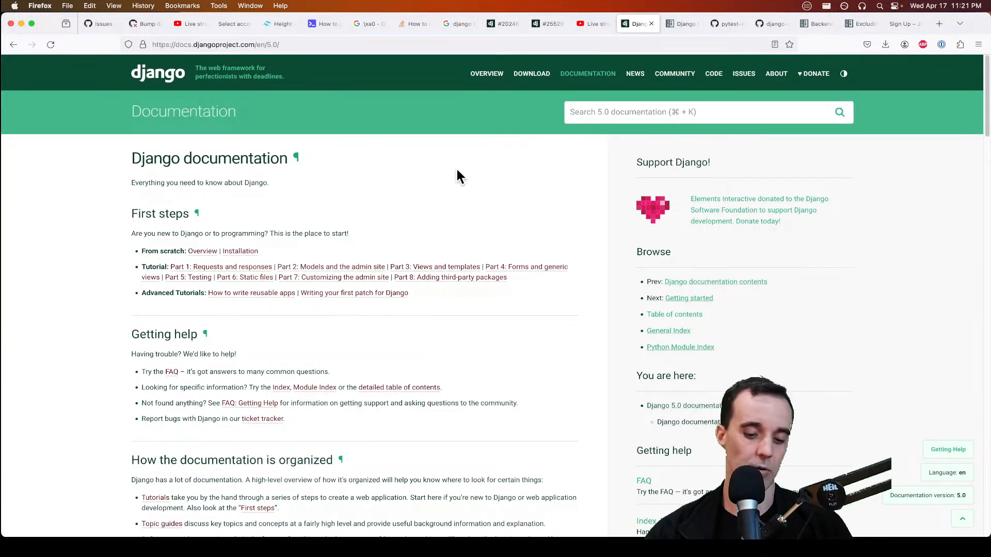
Step: Look up 'matt layman' and view the Understand Django book's twenty-chapter list
text(mat)
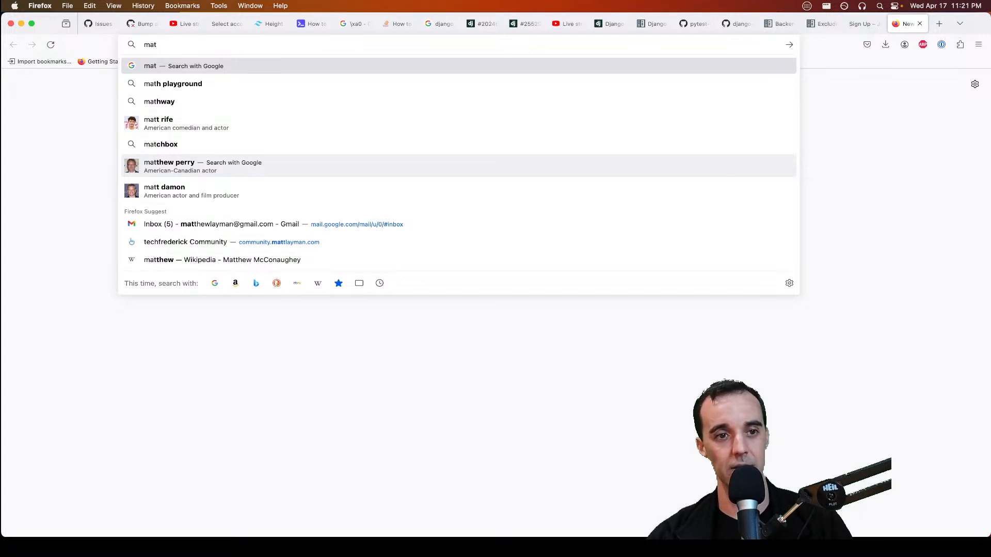
text(t)
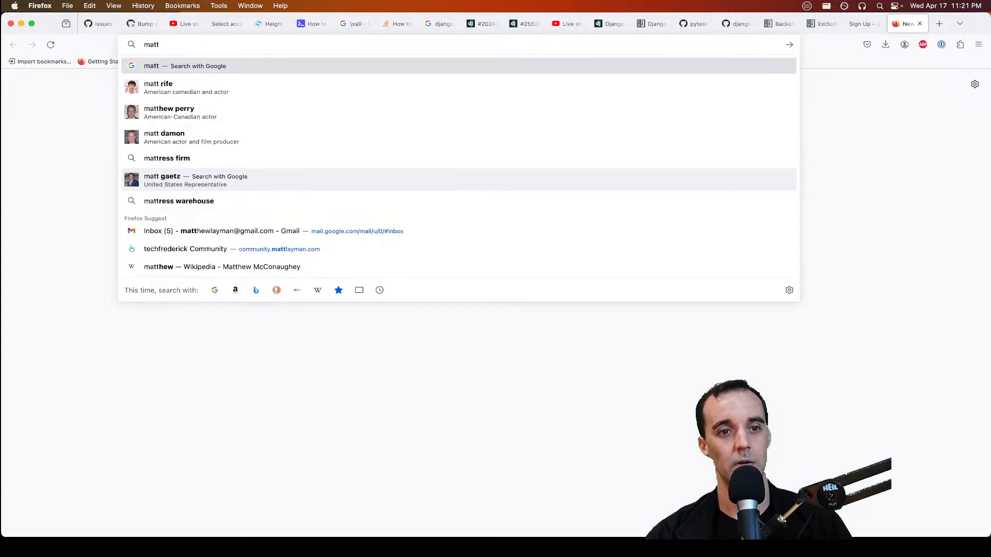
text(layman.com/understand-django/)
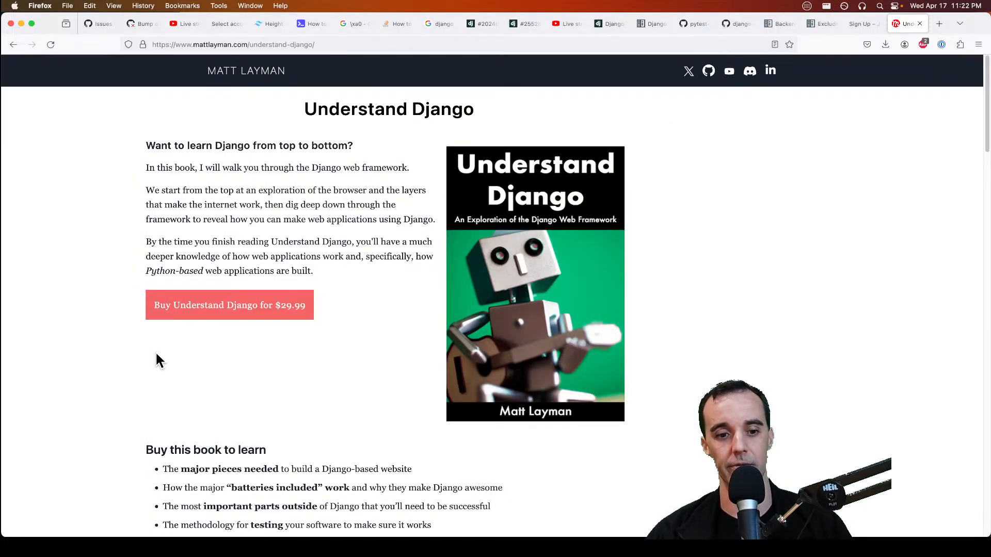
scroll(down, 3)
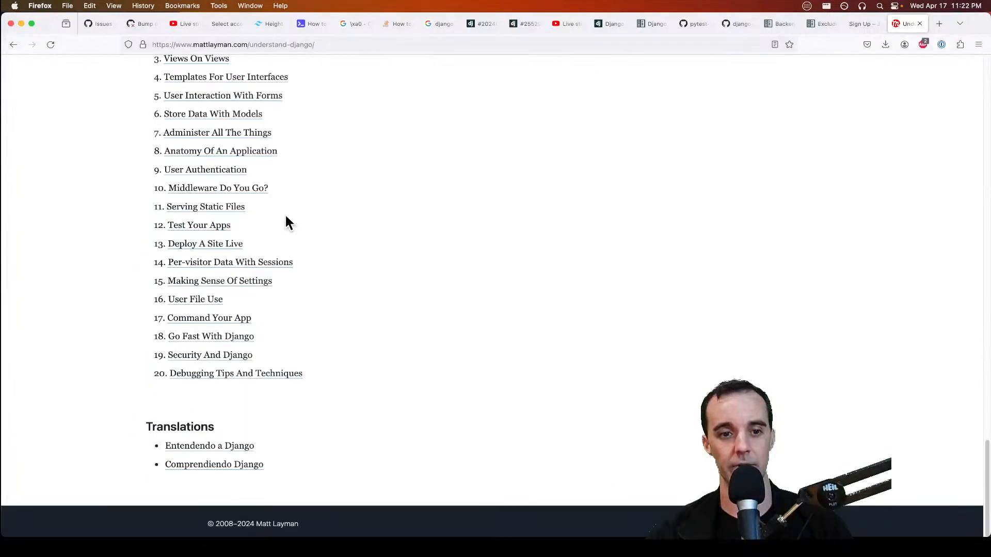
scroll(up, 3)
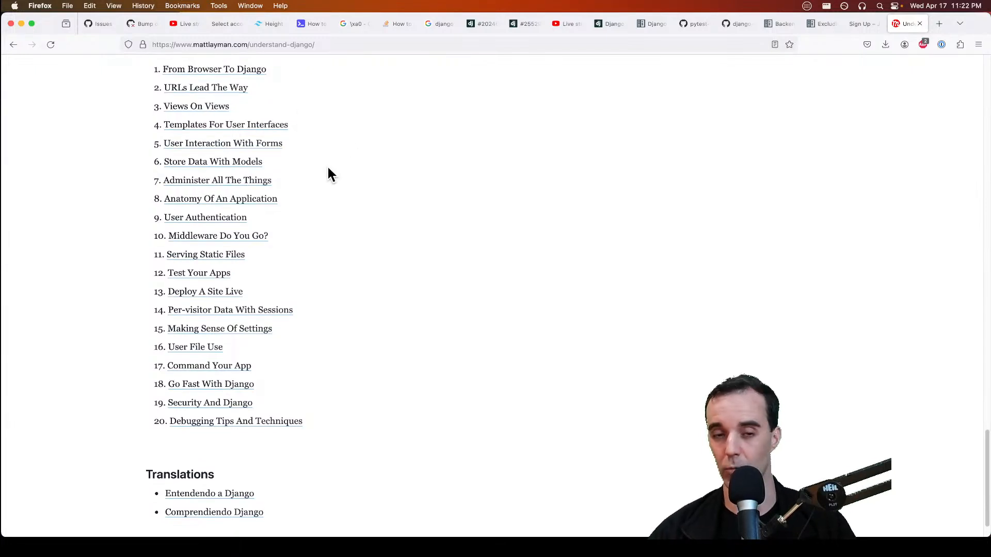
scroll(up, 3)
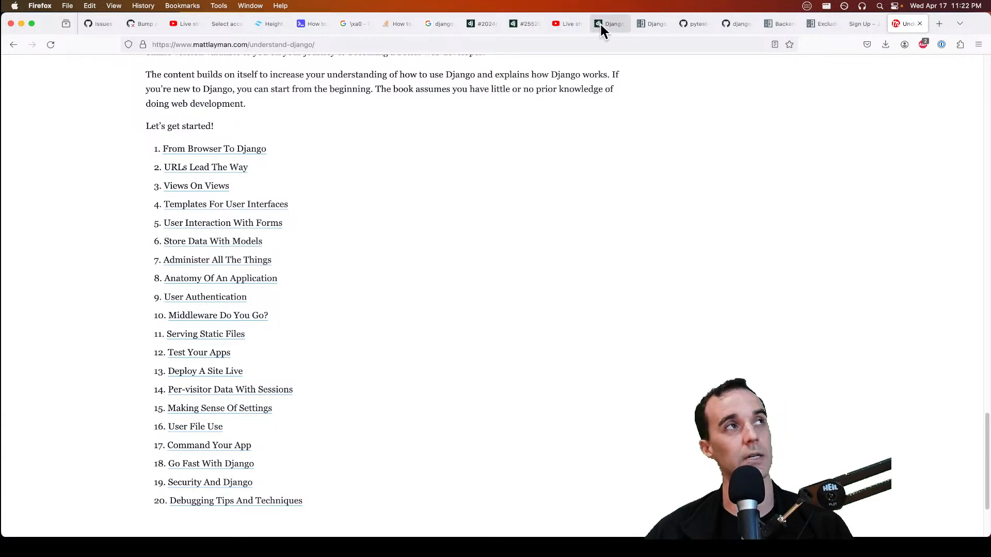
mouse_move(591, 16)
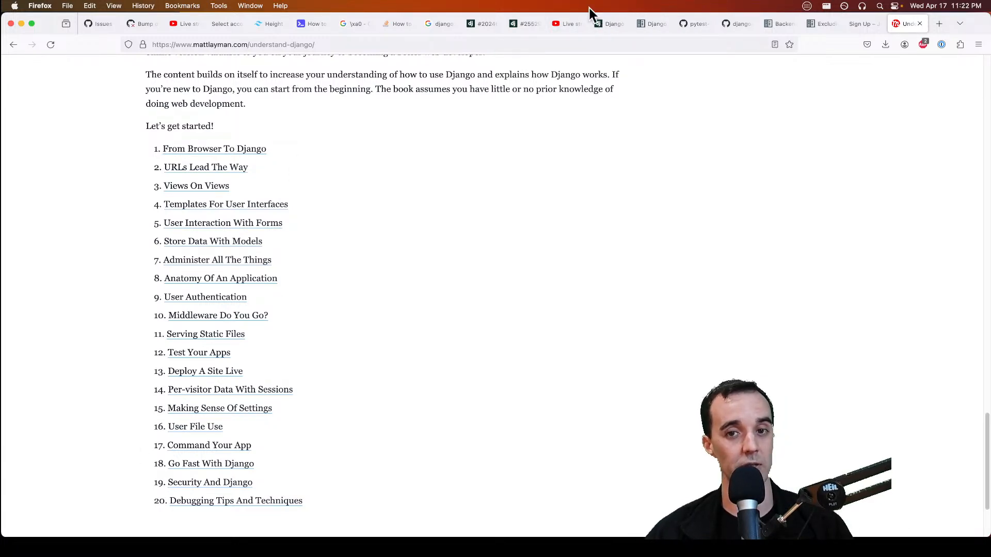
Step: Return to the Django 5.0 documentation home page at docs.djangoproject.com/en/5.0/
click(607, 24)
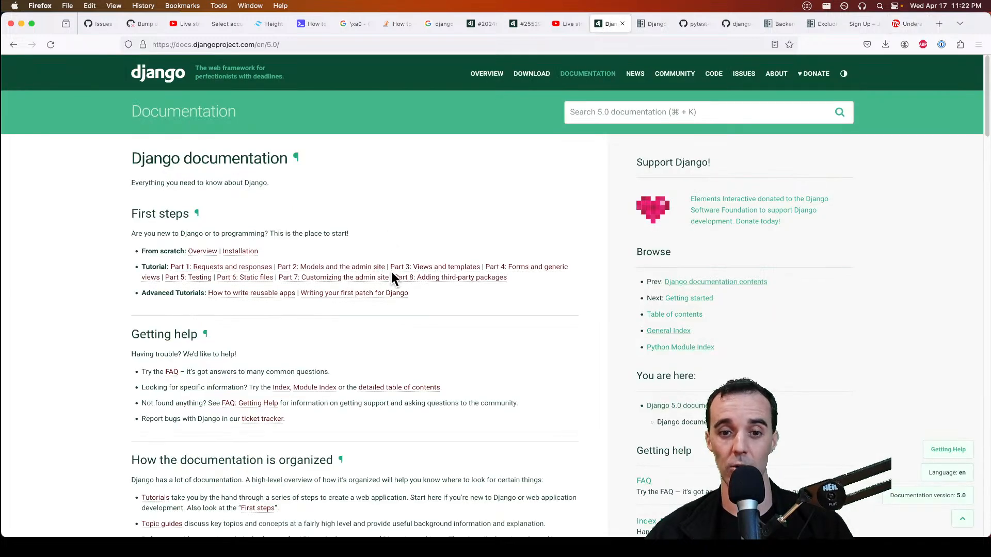
mouse_move(438, 232)
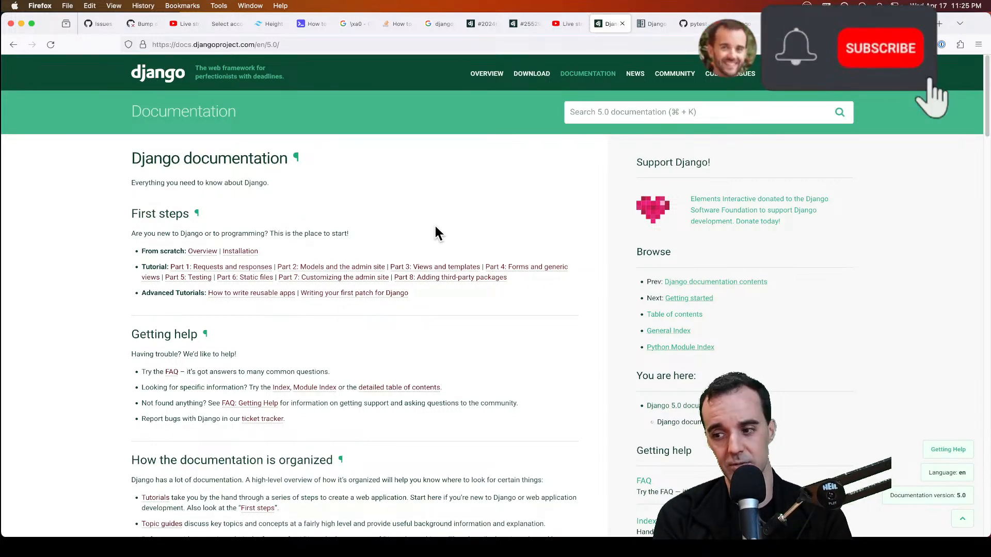
click(879, 48)
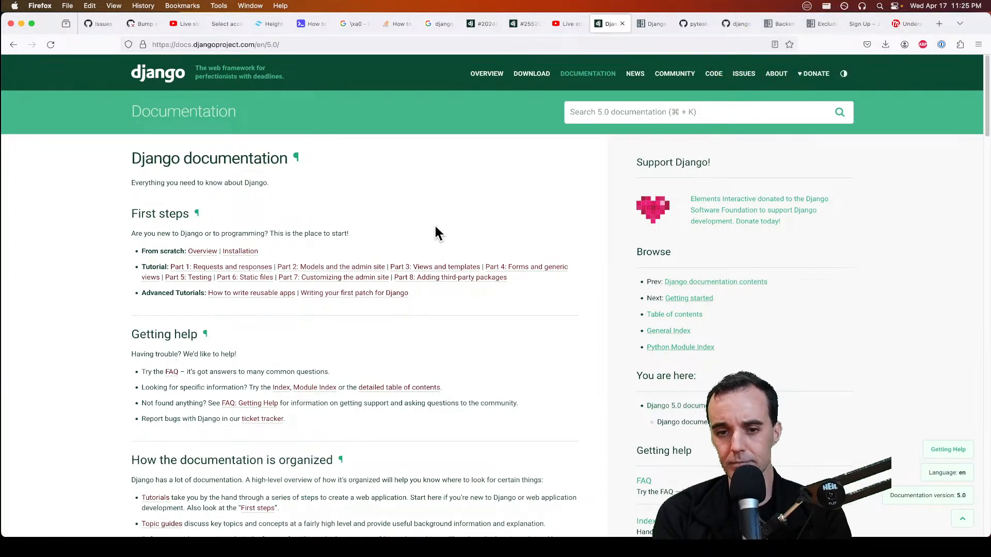
mouse_move(359, 156)
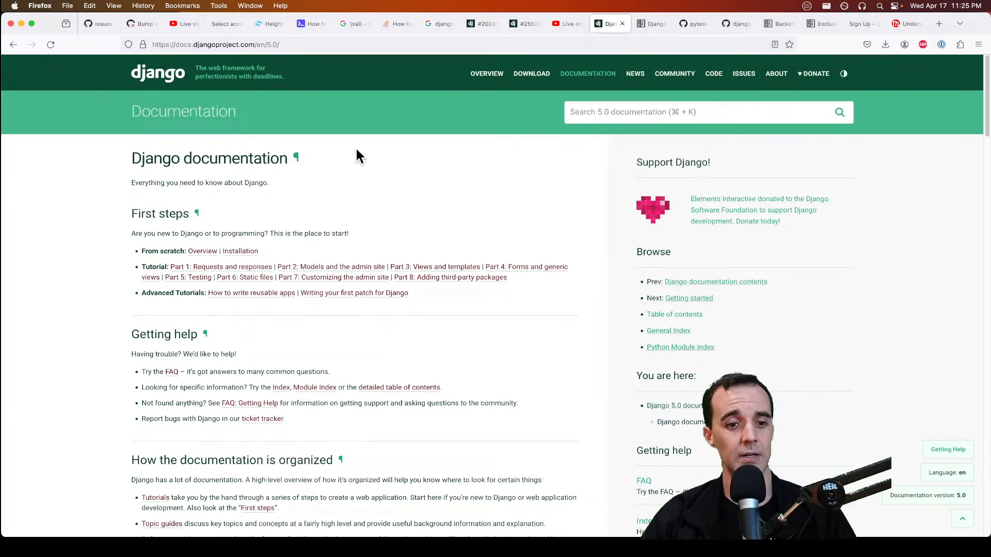
scroll(down, 3)
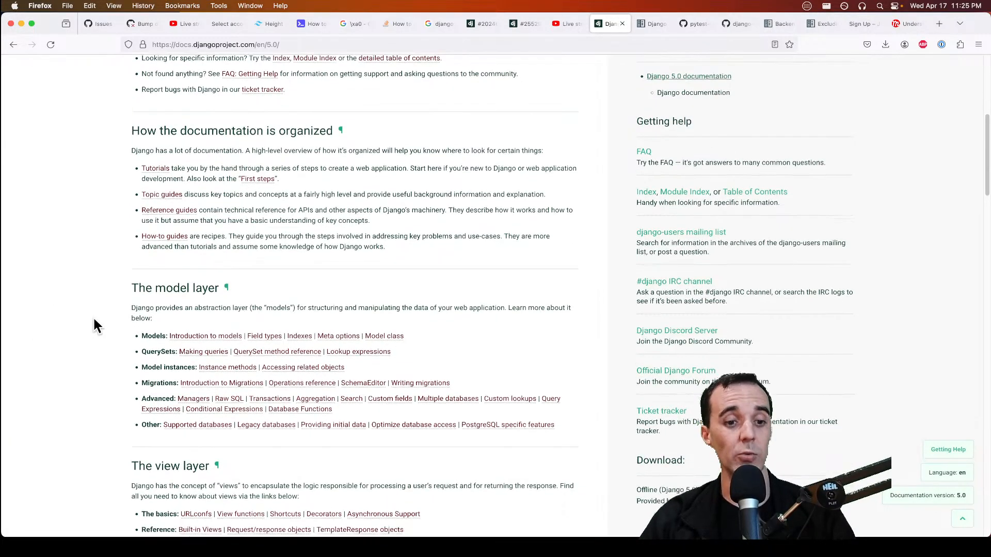
scroll(down, 3)
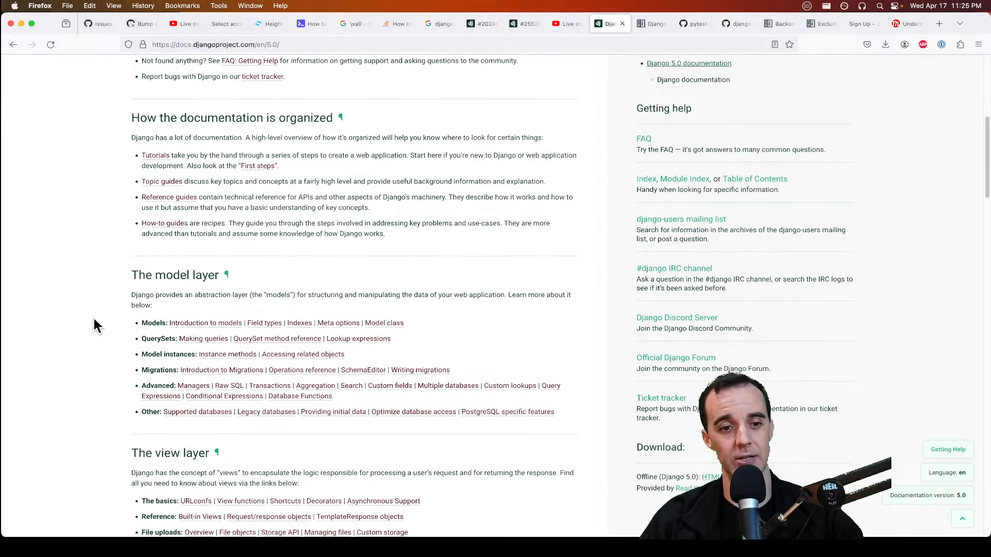
scroll(down, 3)
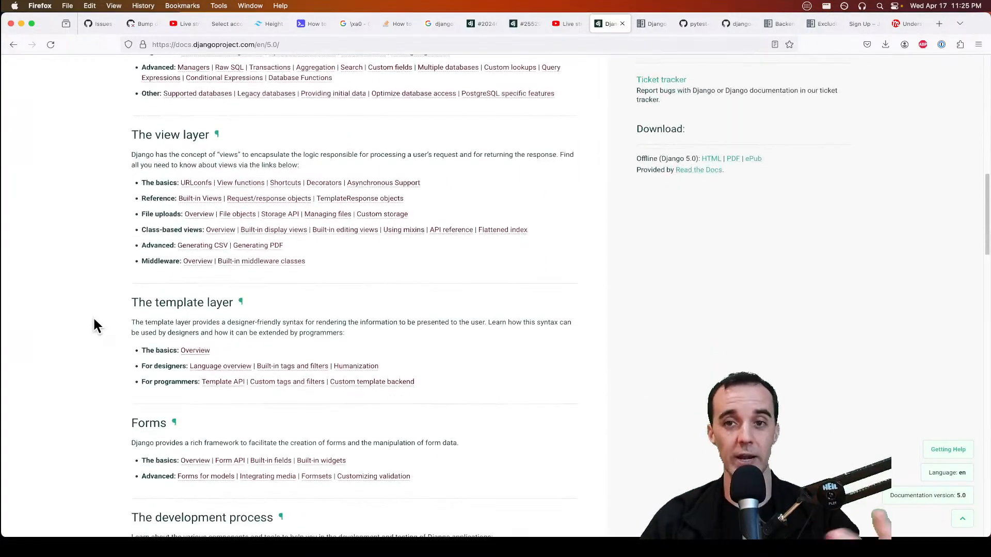
scroll(down, 3)
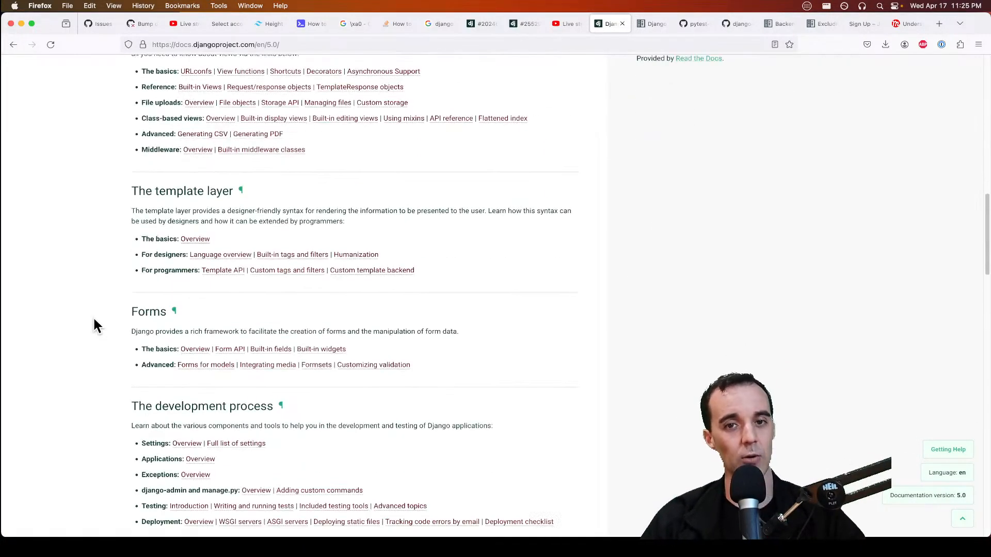
scroll(down, 3)
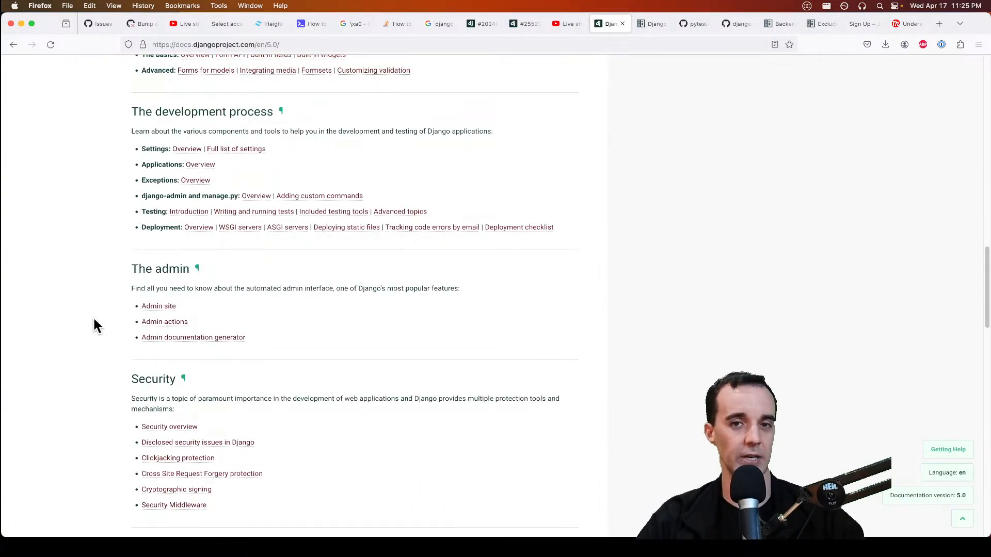
scroll(down, 3)
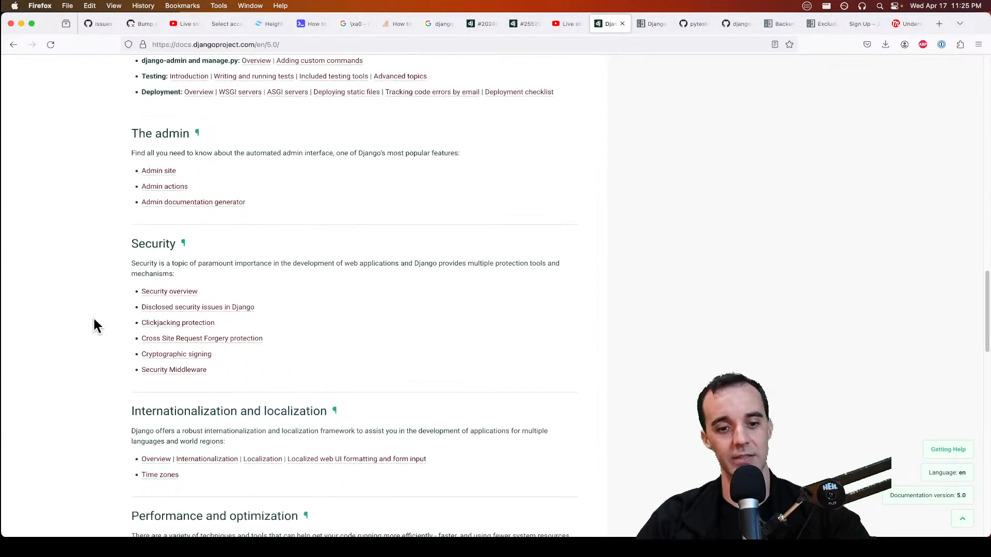
scroll(down, 3)
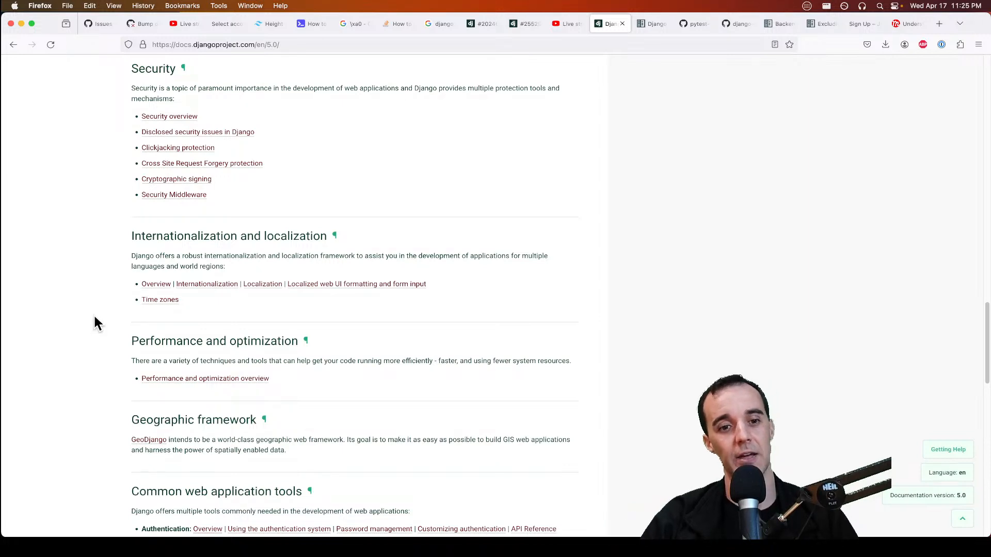
mouse_move(98, 249)
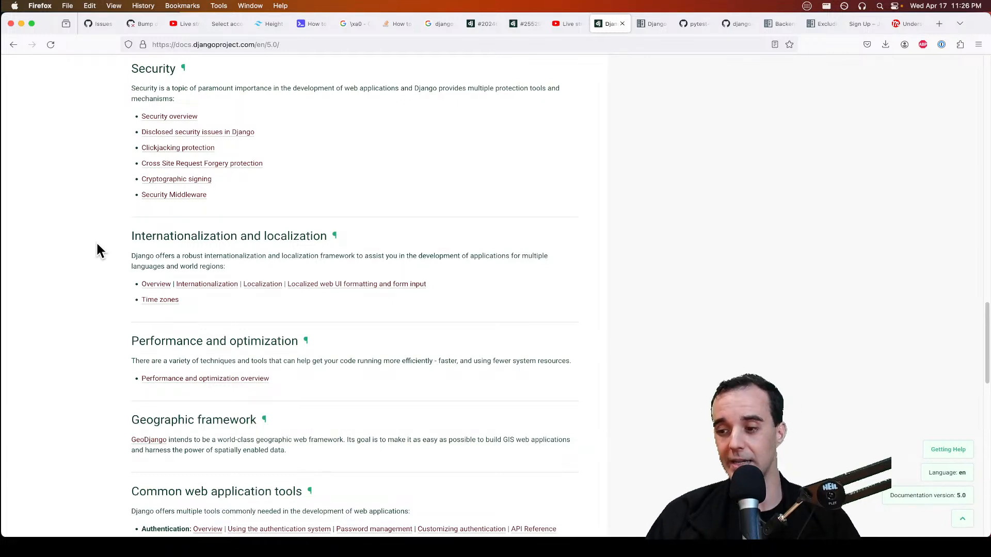
mouse_move(233, 215)
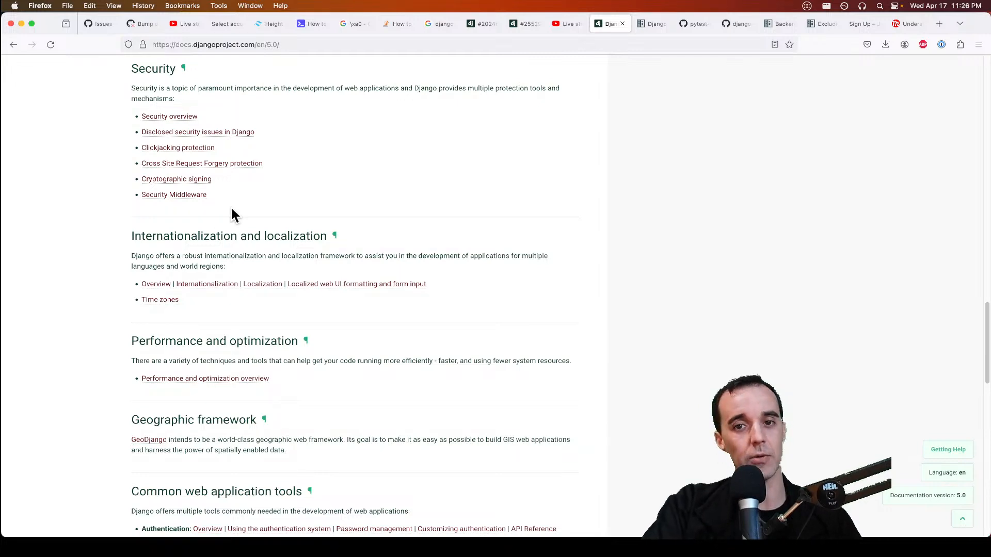
mouse_move(642, 196)
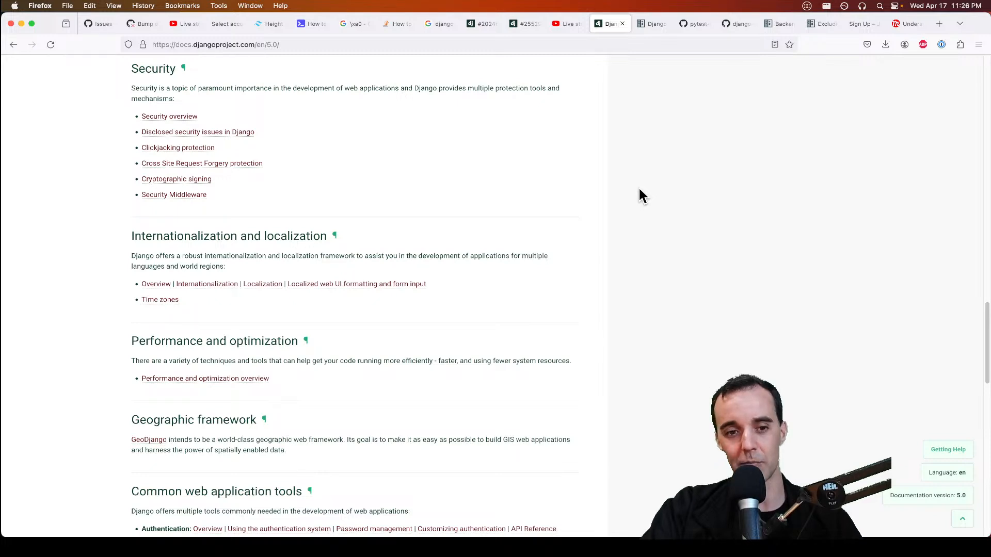
mouse_move(636, 241)
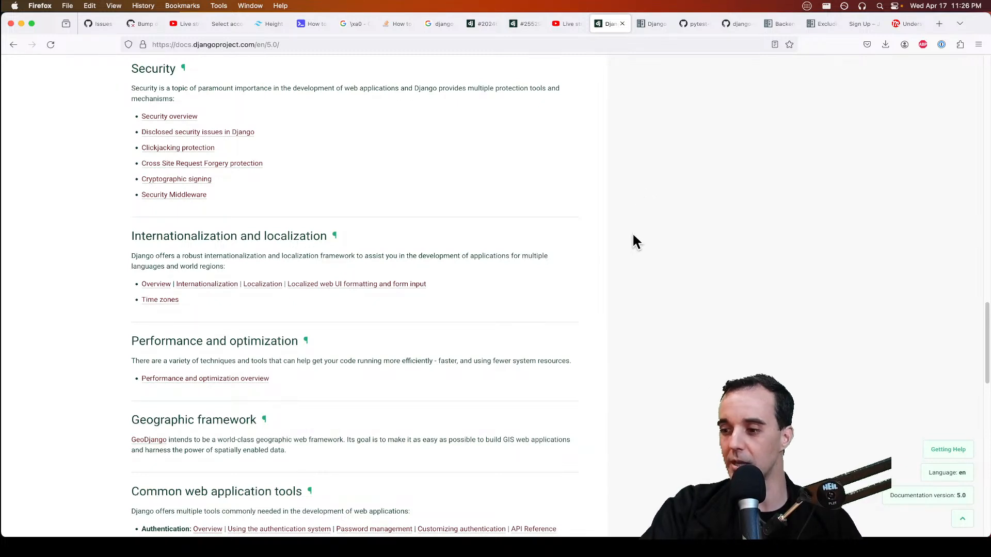
mouse_move(721, 262)
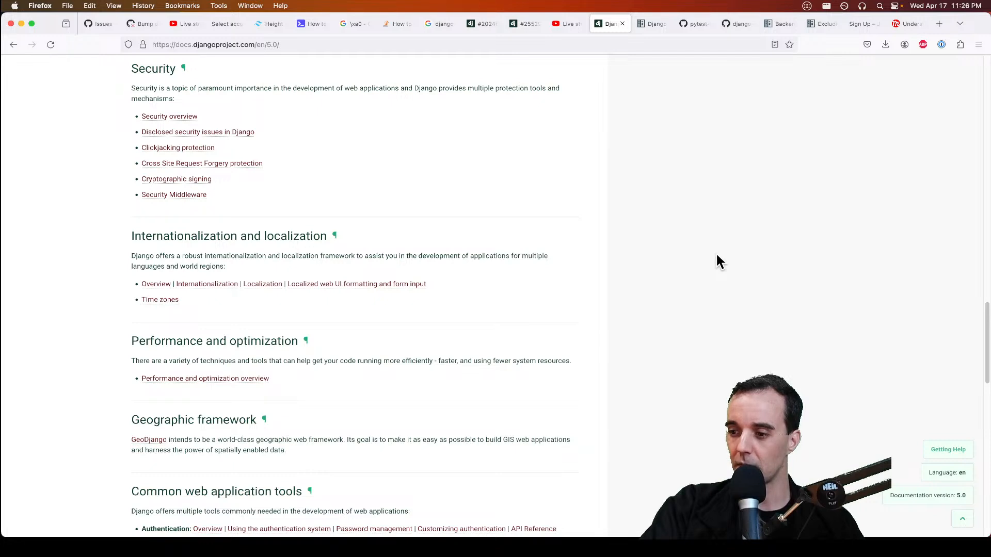
mouse_move(722, 265)
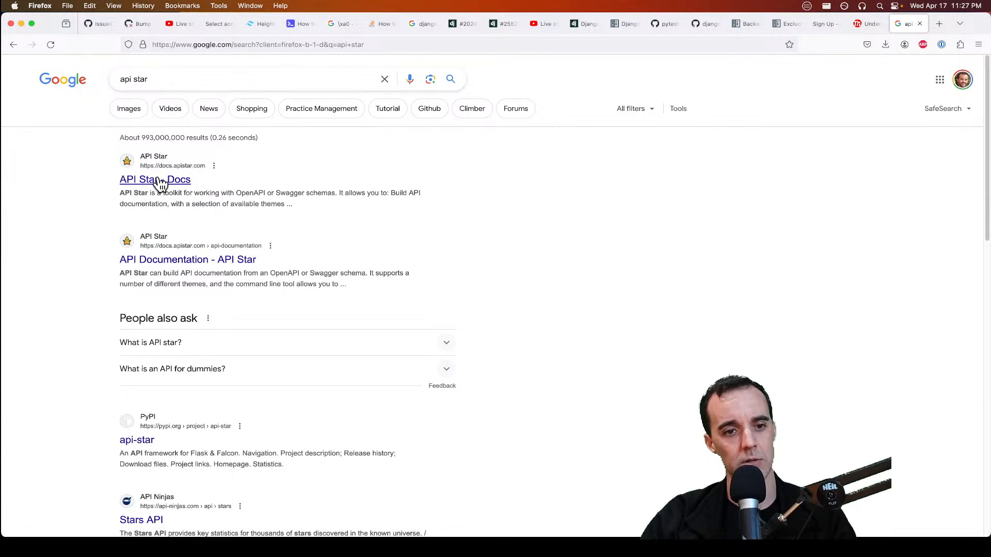
mouse_move(207, 79)
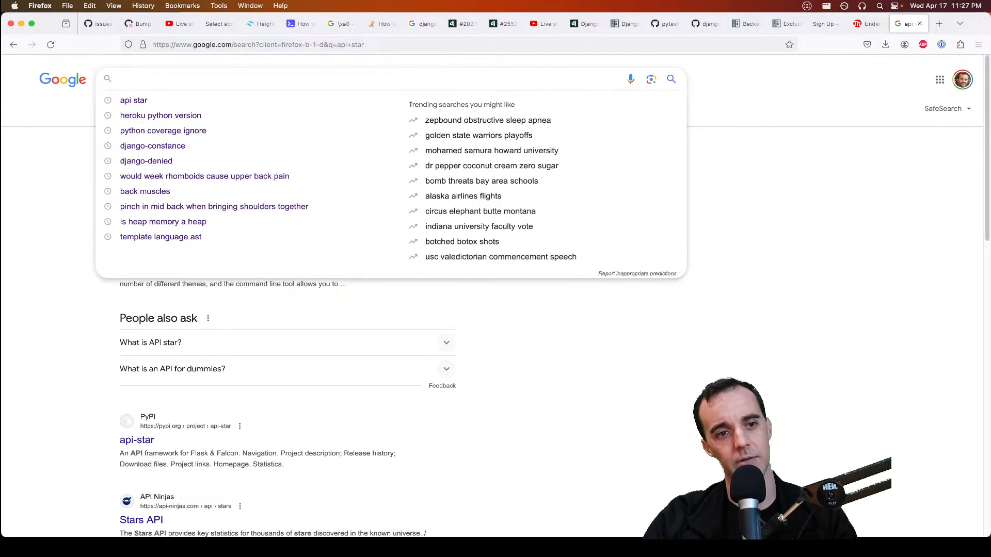
Step: Search Google for 'python api framework'
text(python api)
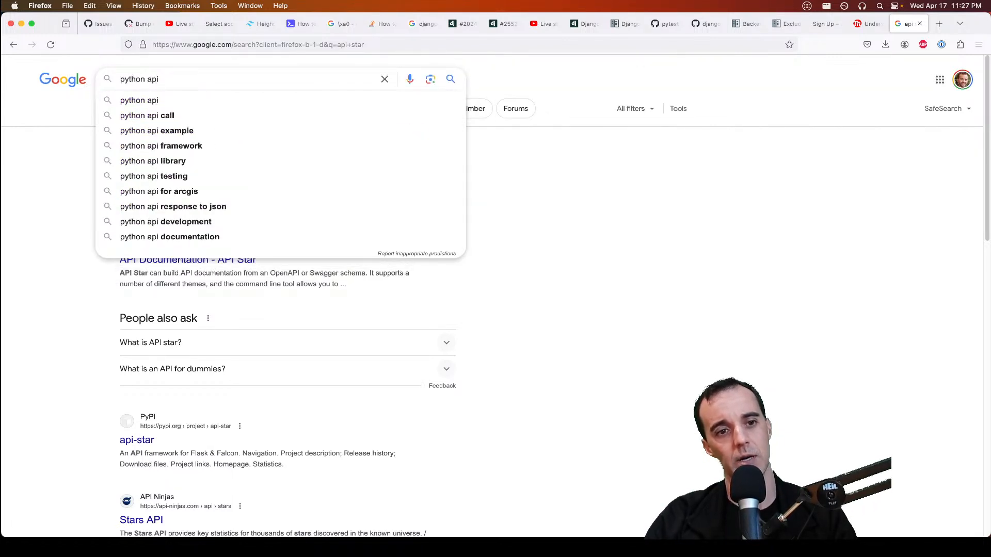
text(fra)
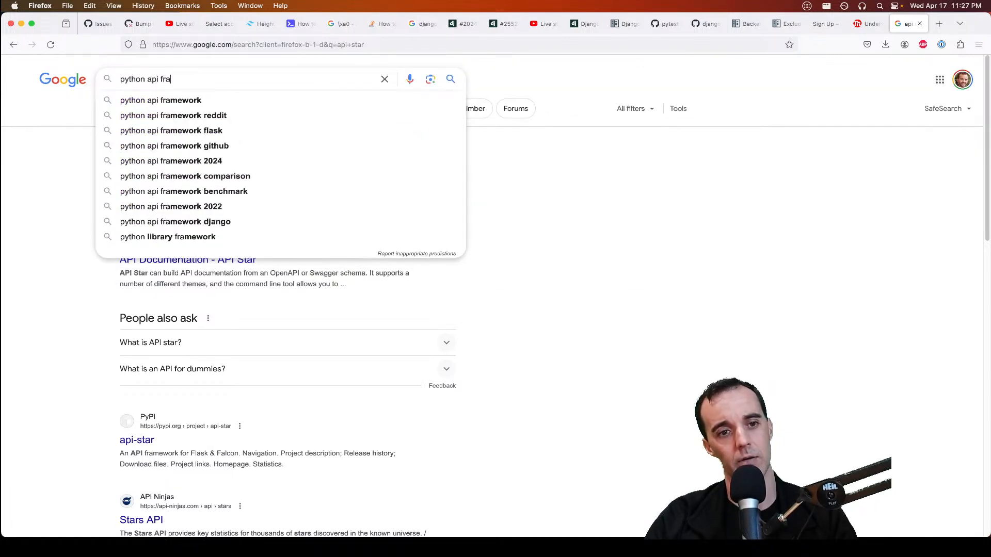
text(mewor)
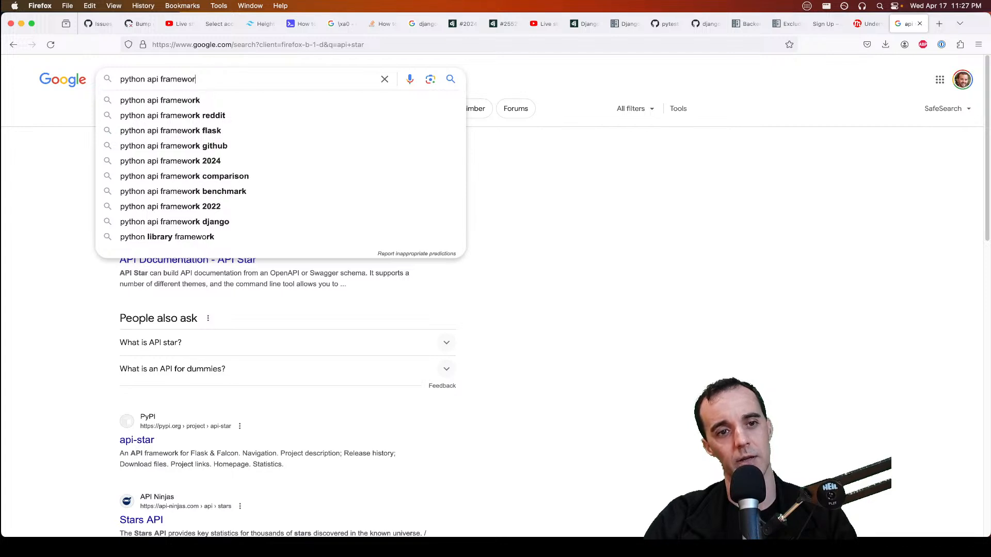
key(Return)
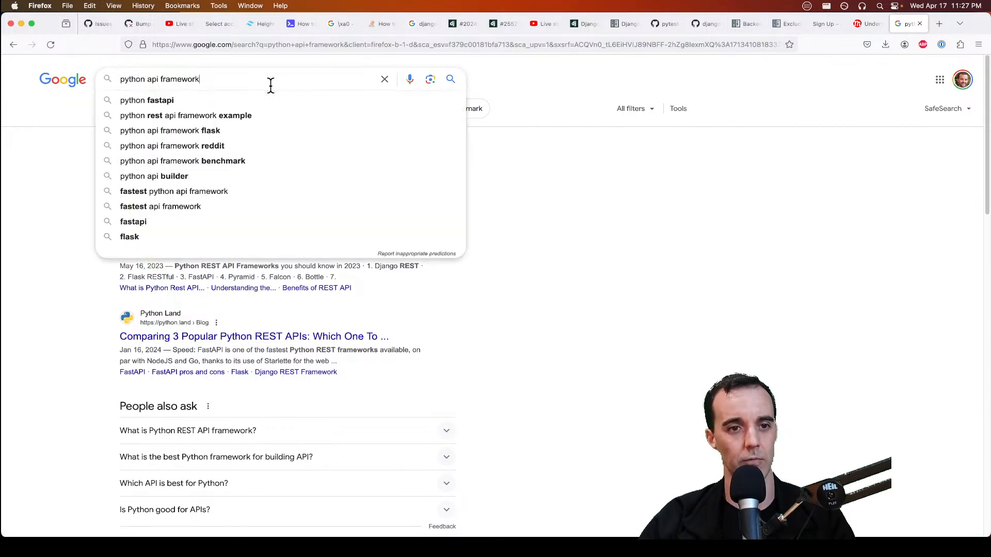
Step: Refine the Google search to 'python fastapi'
key(backspace)
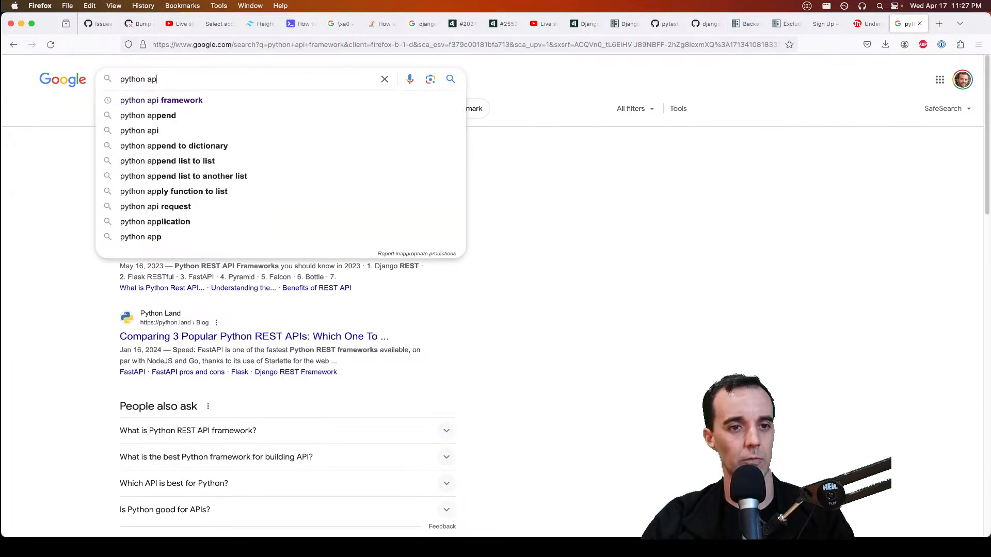
text(fastapi)
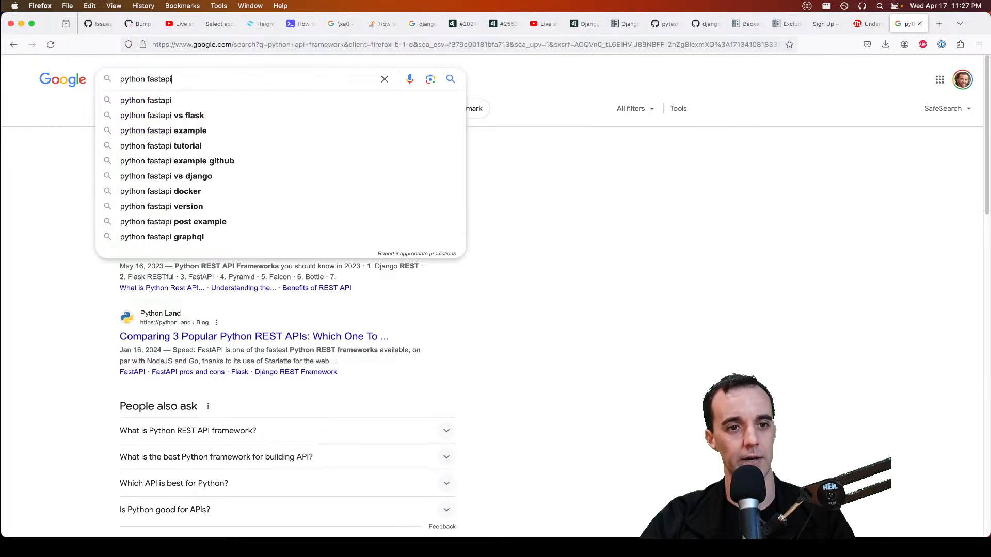
key(Return)
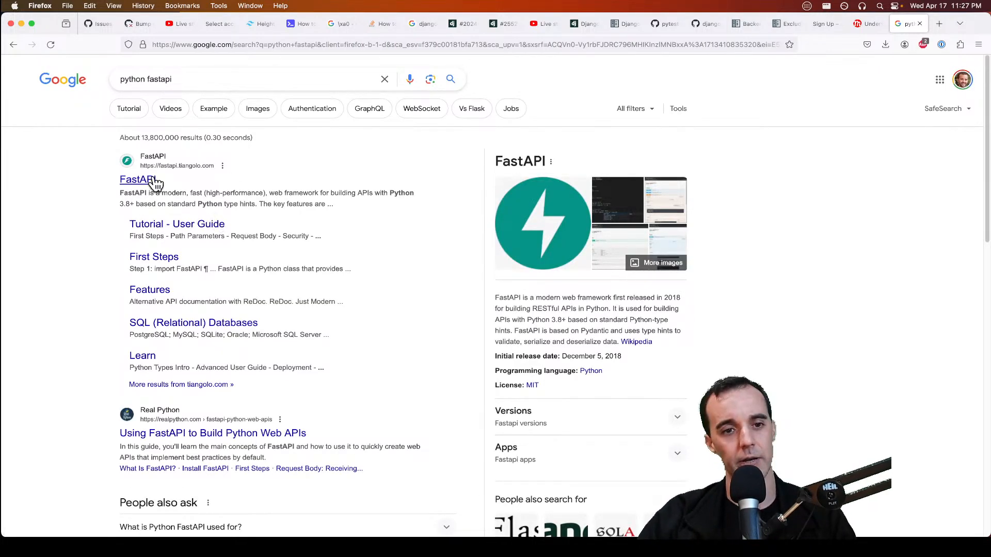
Step: Open the fastapi.tiangolo.com result to reach the FastAPI home page
click(137, 180)
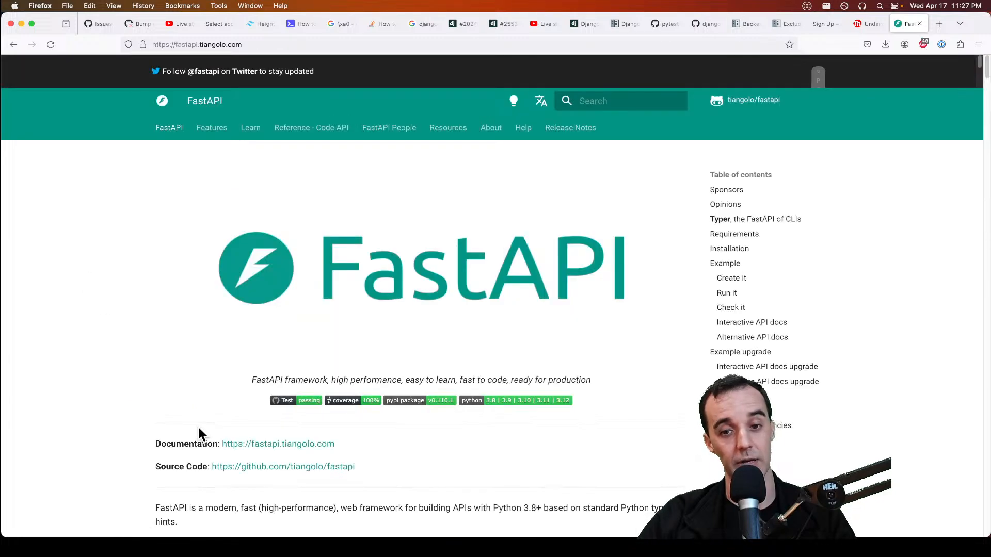
mouse_move(461, 309)
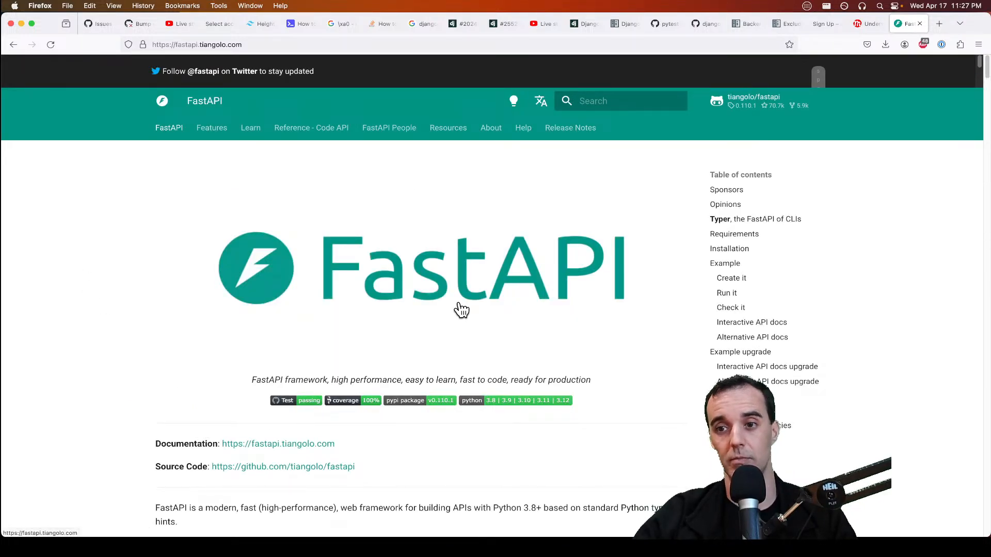
mouse_move(765, 108)
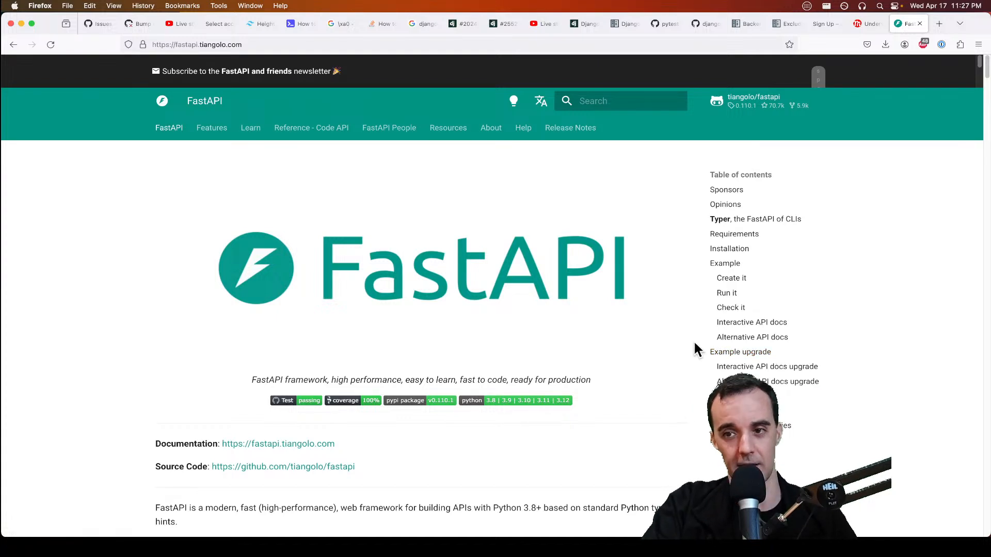
mouse_move(676, 292)
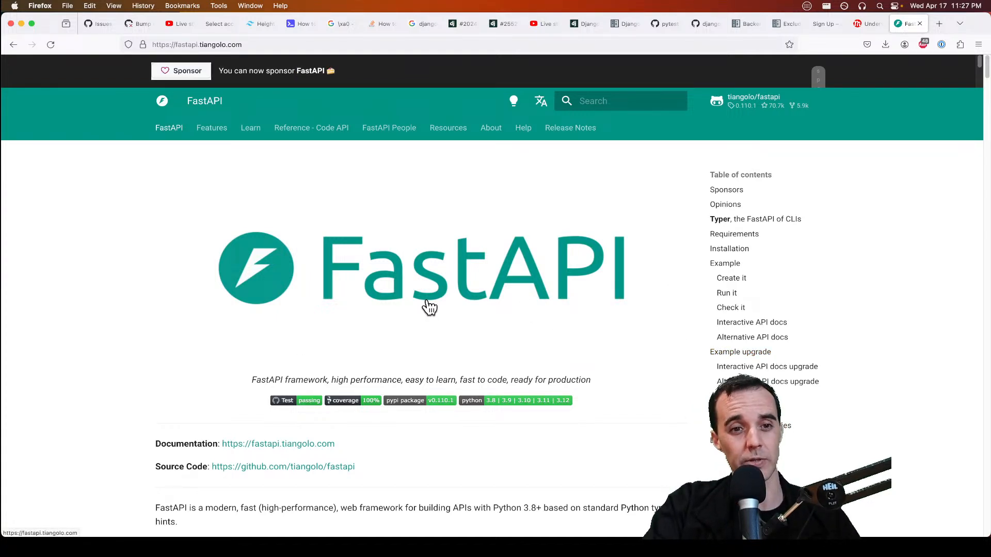
mouse_move(389, 291)
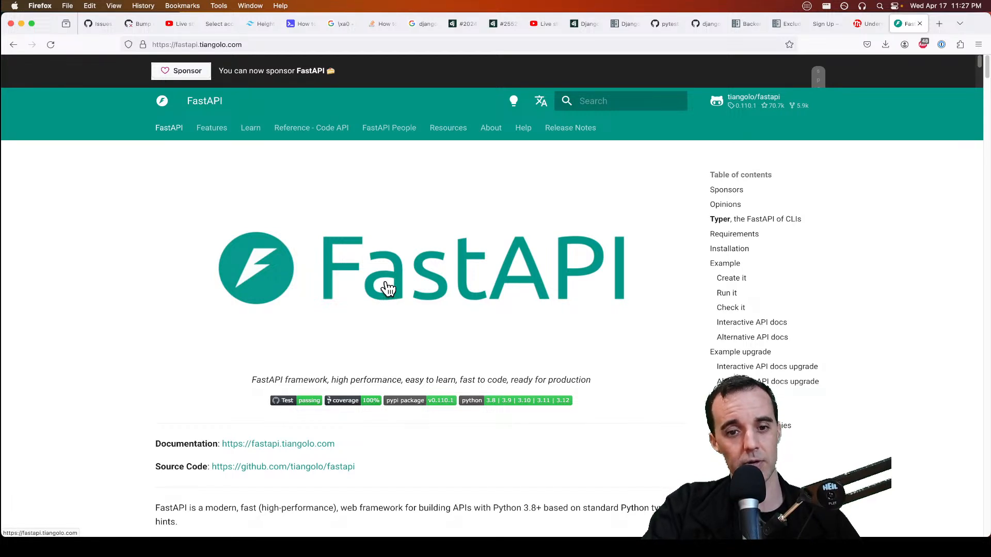
mouse_move(632, 262)
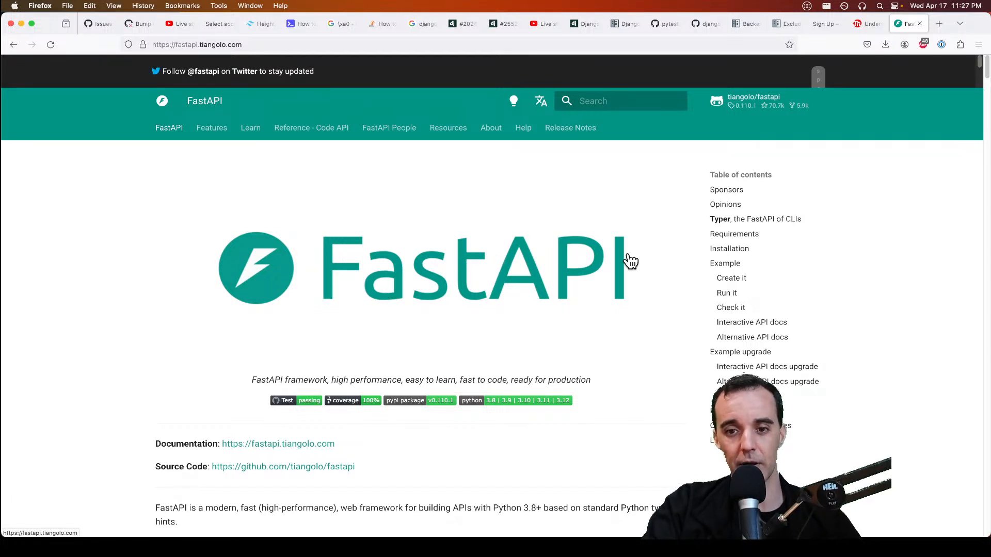
mouse_move(572, 267)
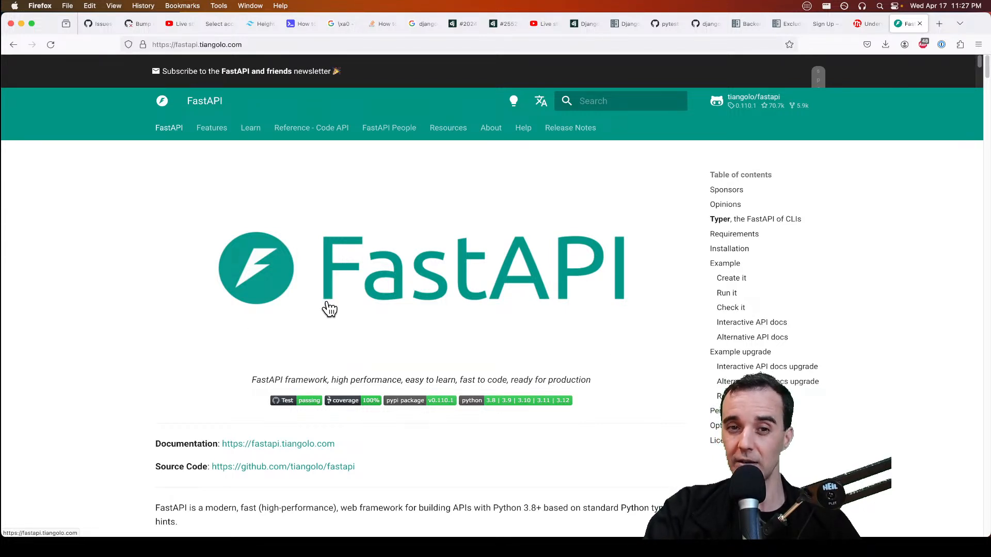
mouse_move(411, 185)
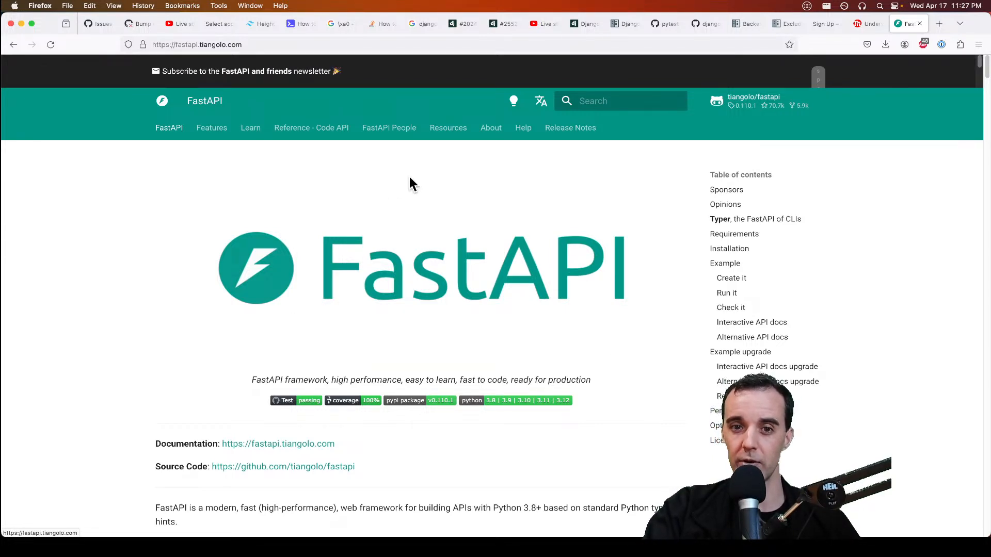
mouse_move(392, 129)
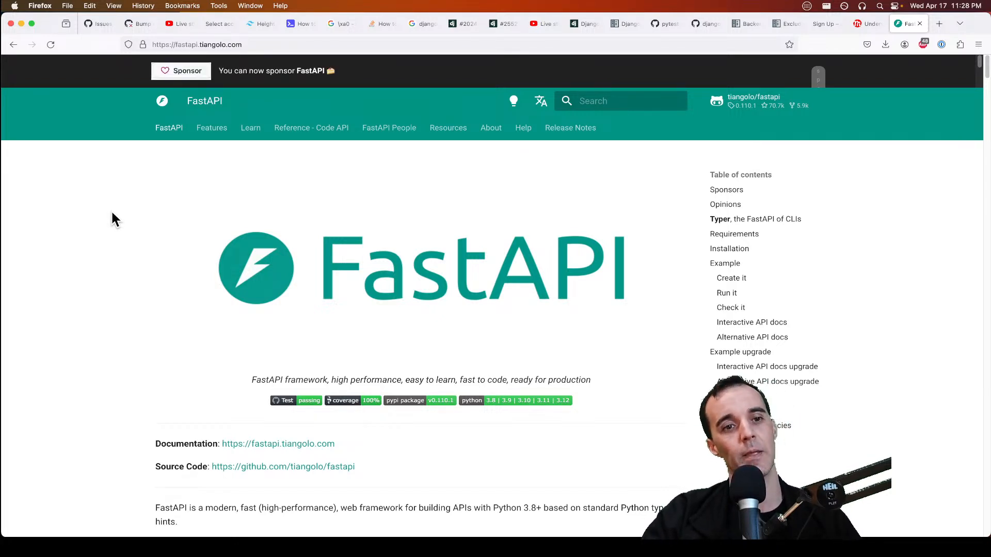
mouse_move(493, 256)
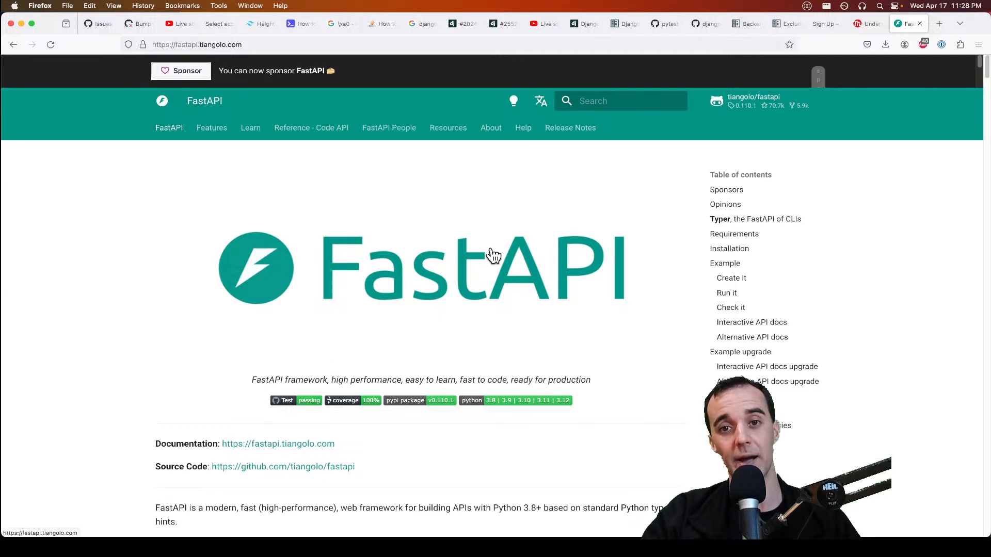
mouse_move(495, 259)
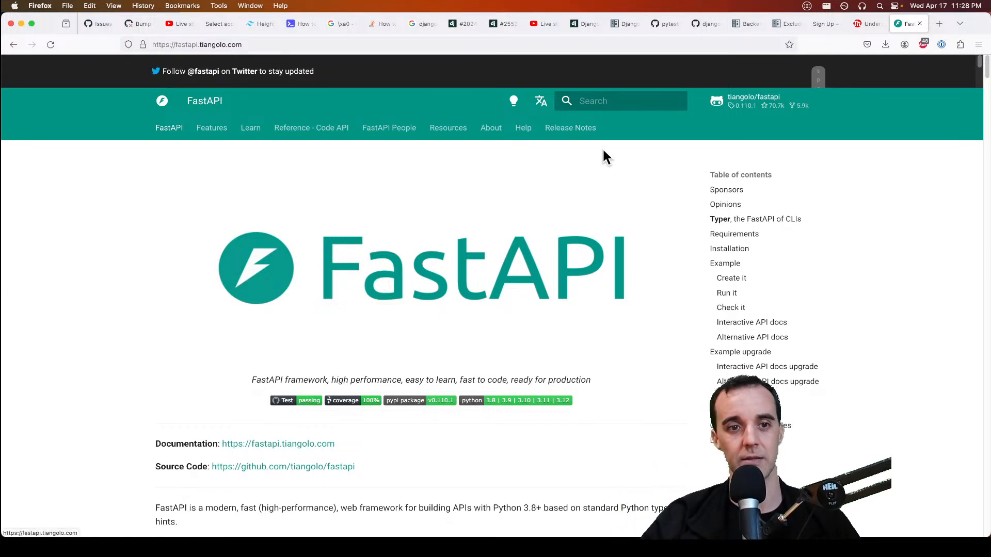
Step: Scroll past Sponsors, Opinions and Installation to the Example section's main.py code
scroll(down, 3)
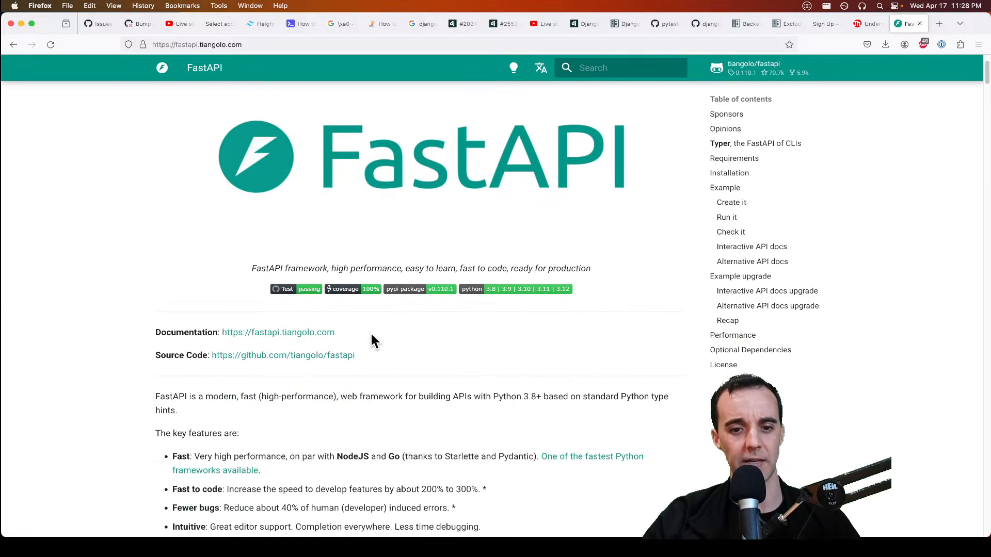
scroll(down, 3)
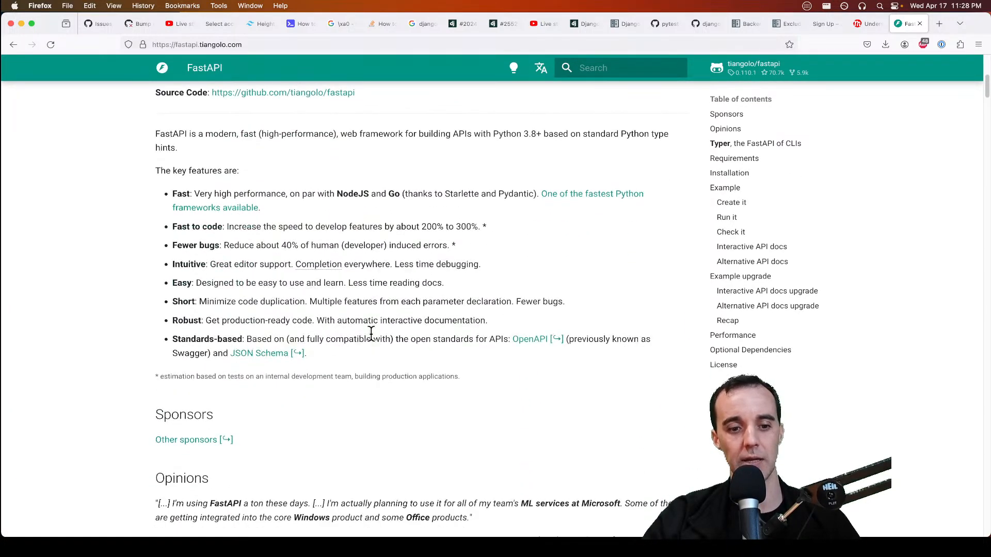
scroll(down, 3)
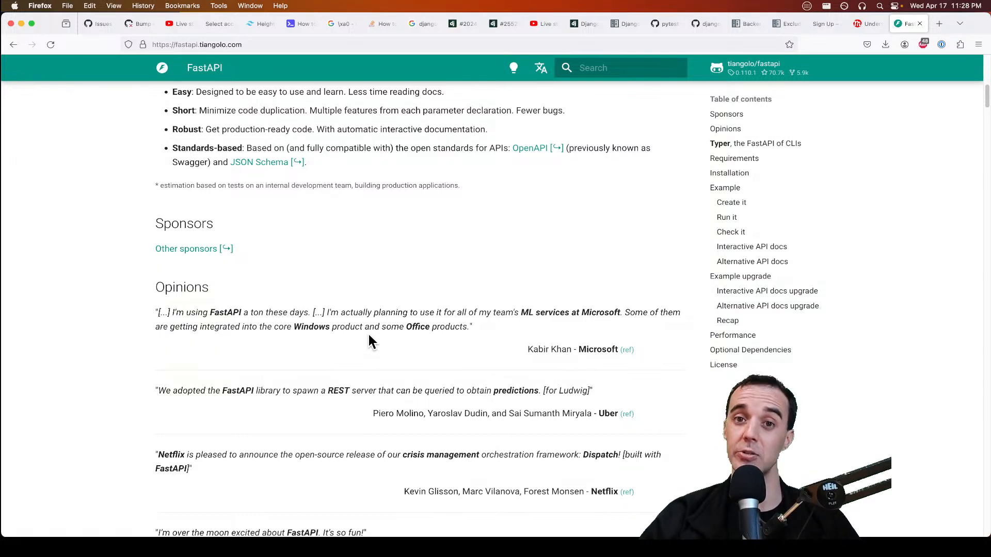
mouse_move(528, 210)
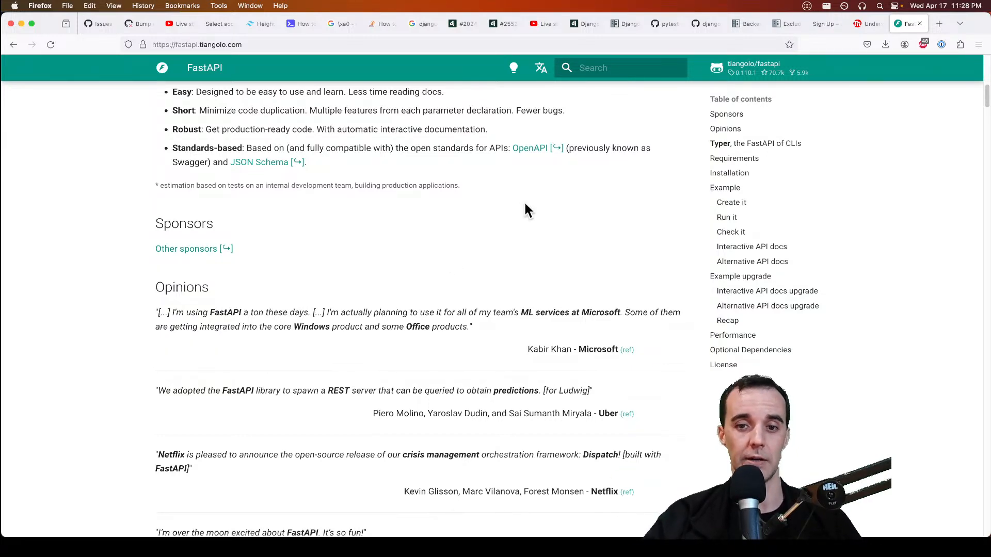
scroll(down, 3)
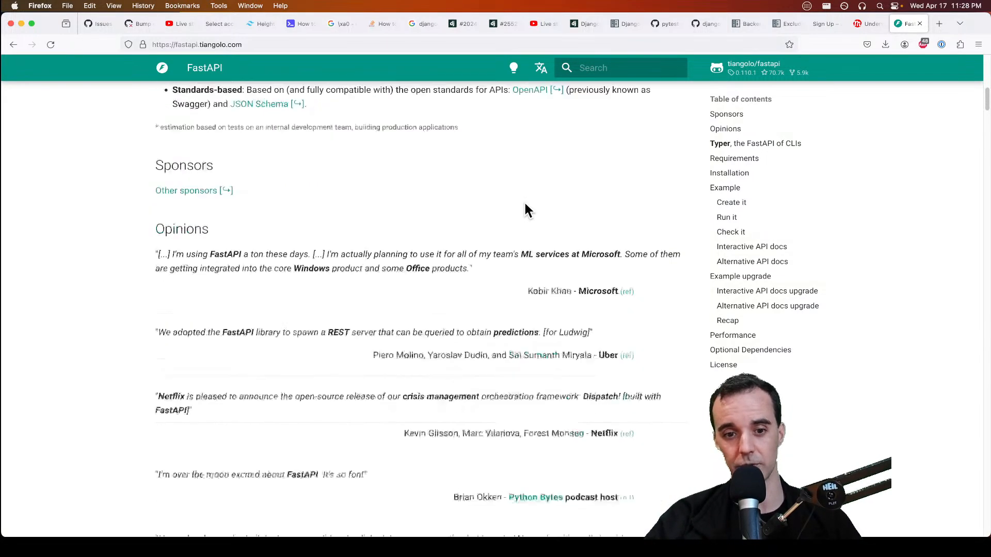
scroll(down, 3)
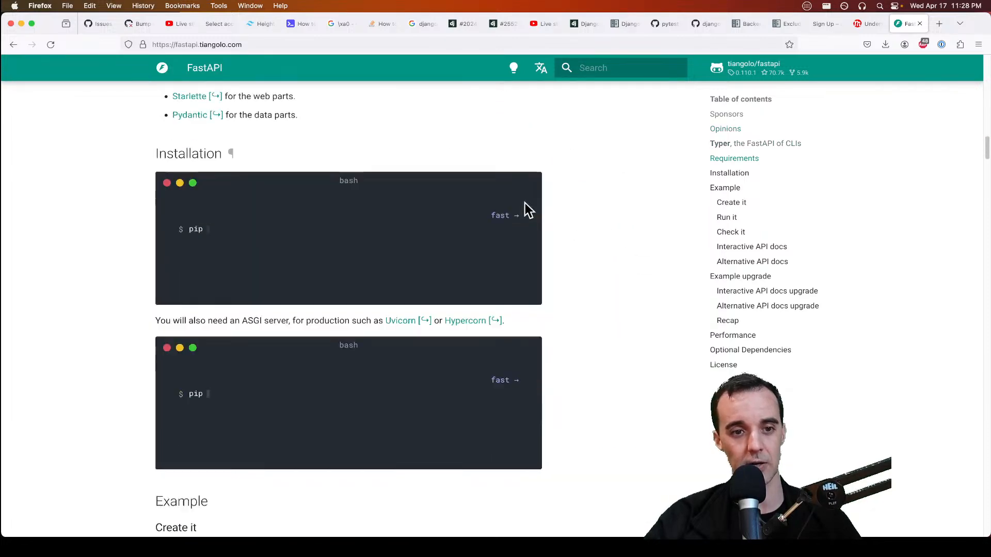
scroll(down, 3)
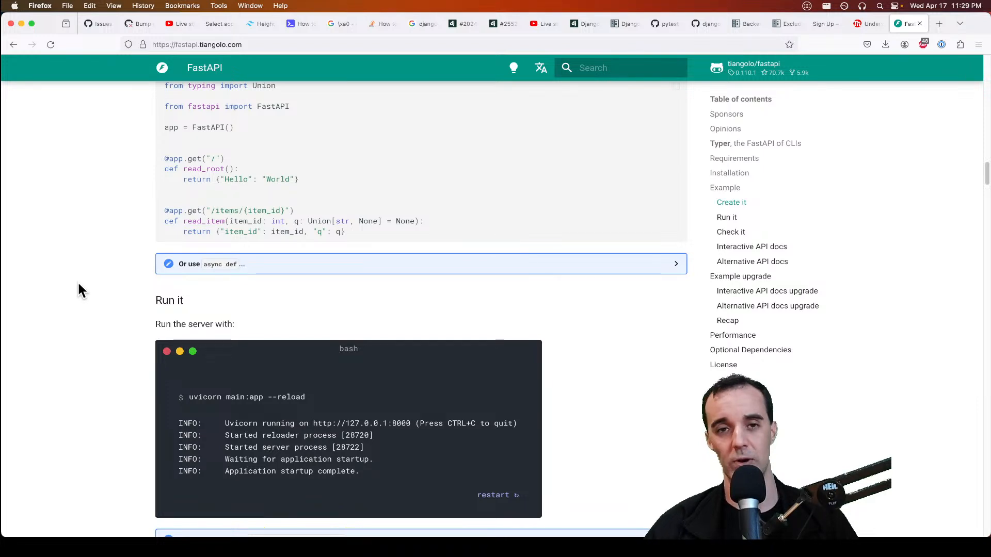
mouse_move(134, 278)
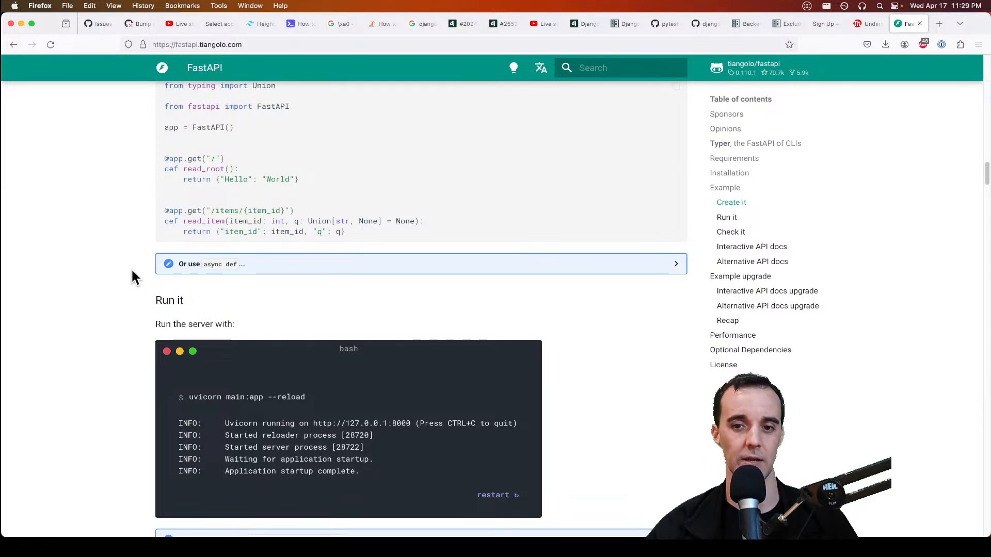
mouse_move(126, 265)
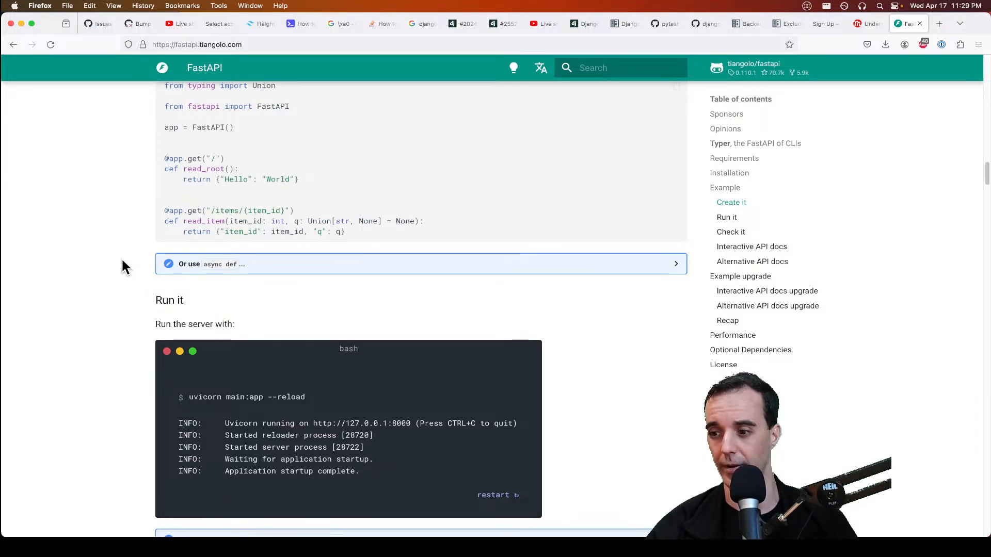
scroll(up, 3)
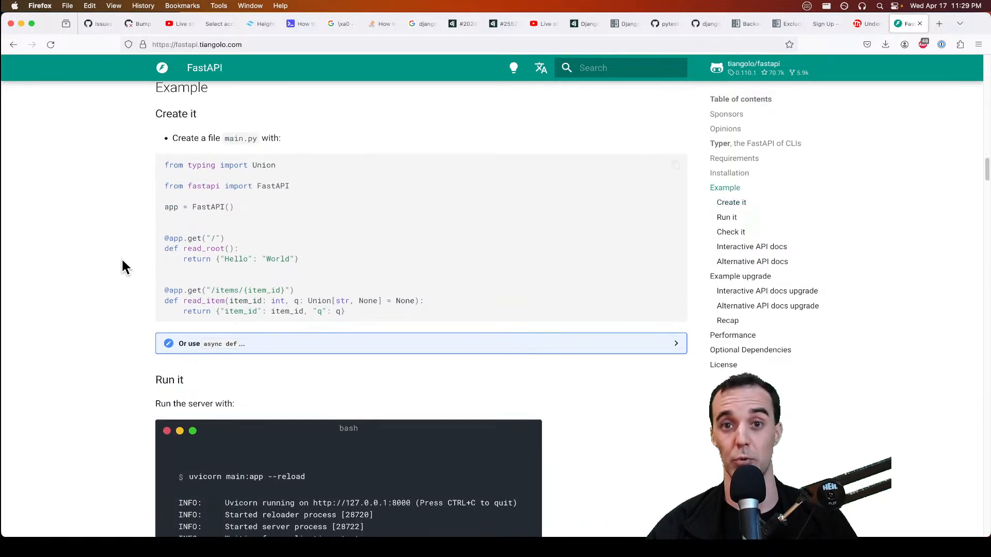
mouse_move(762, 6)
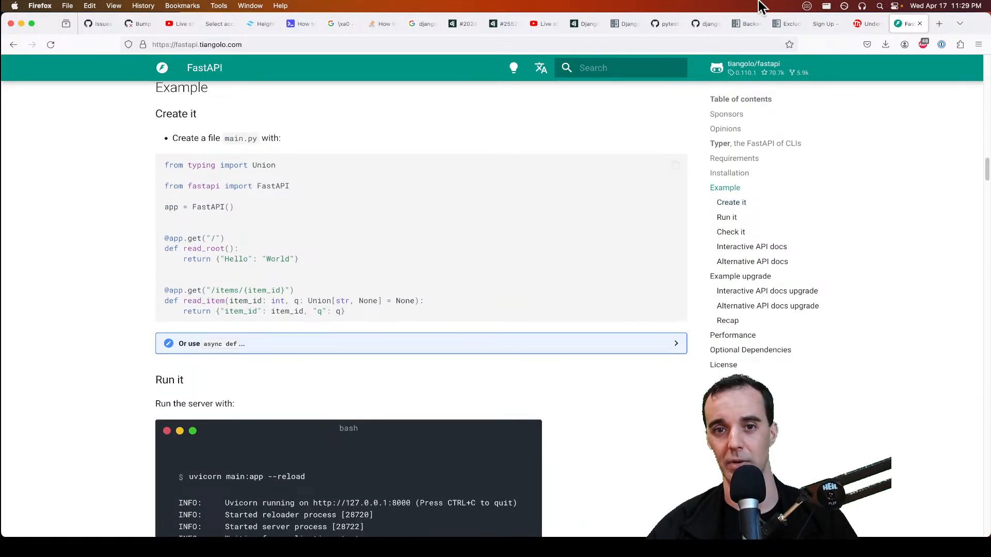
mouse_move(544, 411)
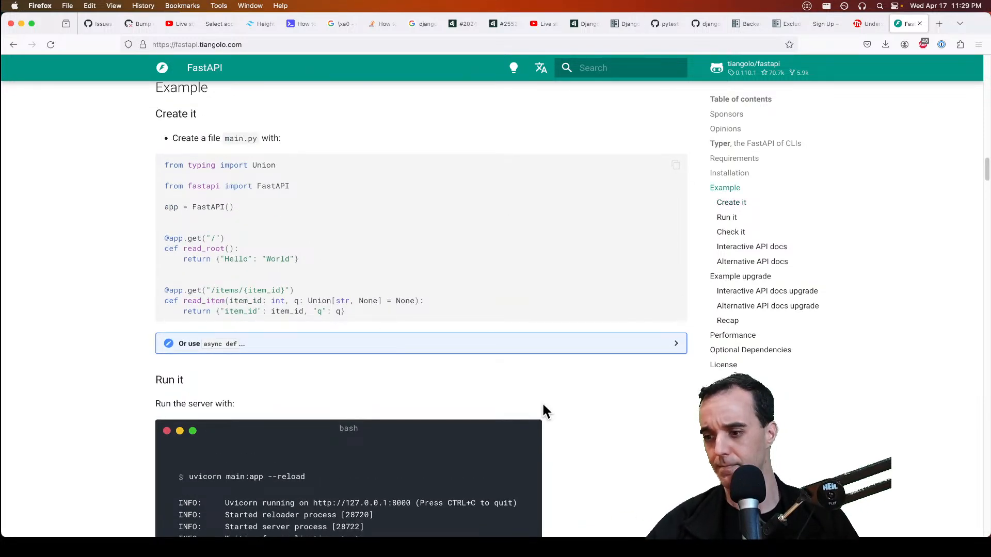
mouse_move(622, 279)
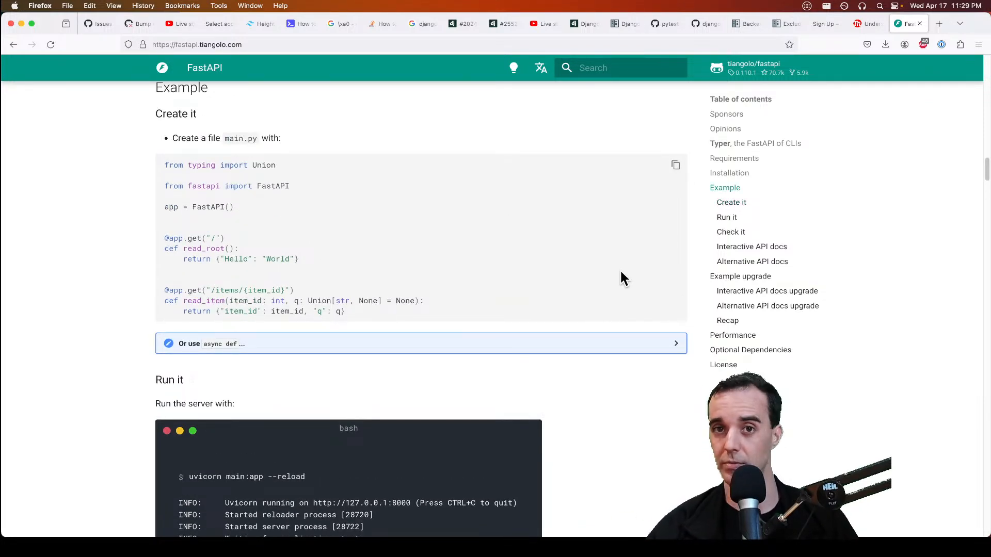